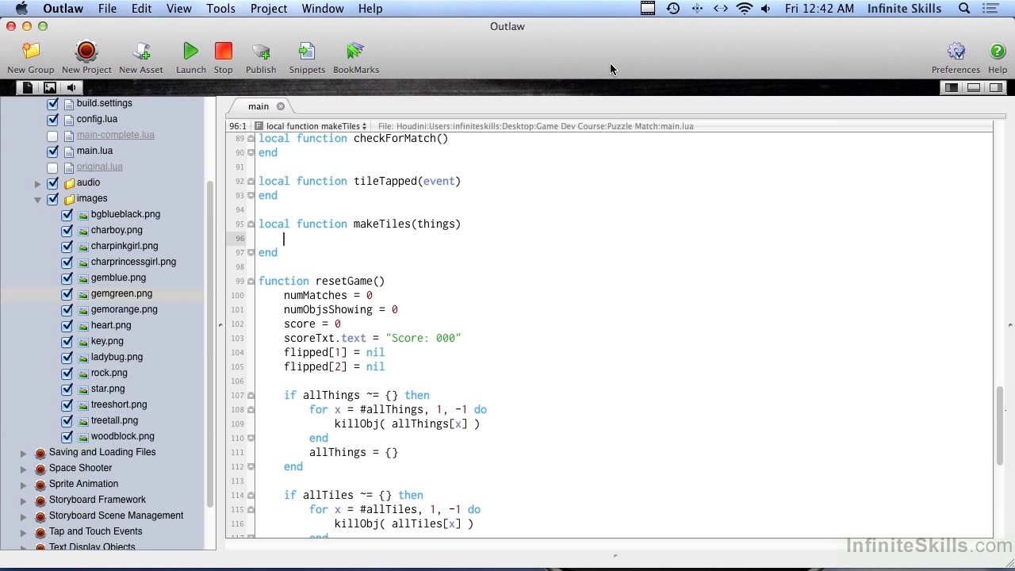
Declare local idx = 1 as the first line of the makeTiles body
double_click(381, 223)
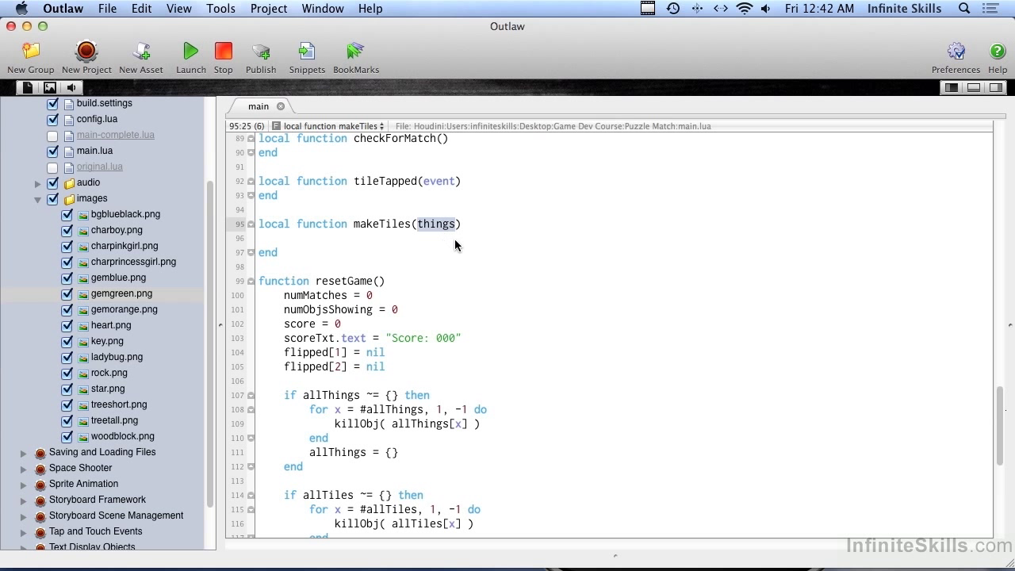
text(local idx)
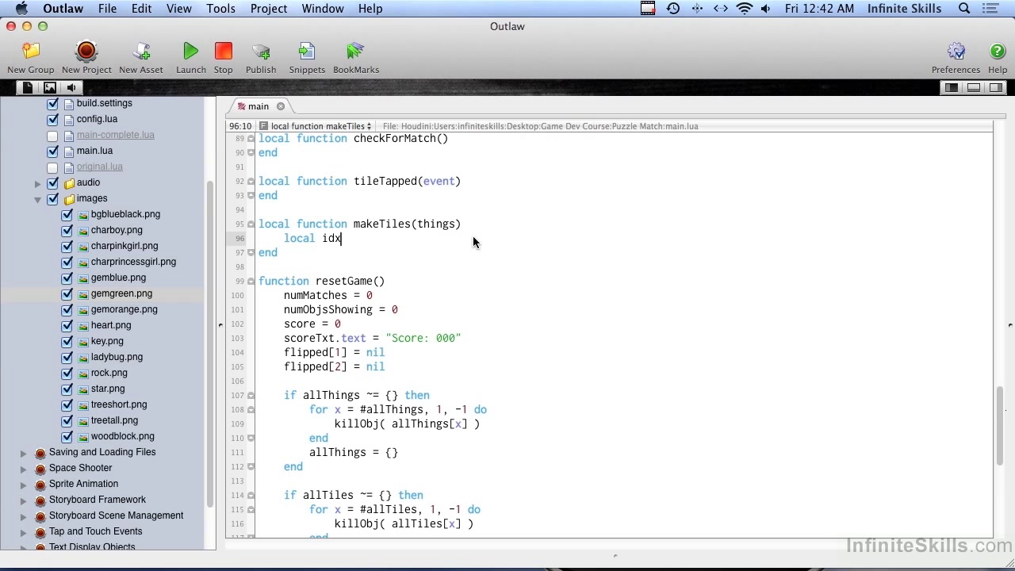
text(= 1)
text(for x)
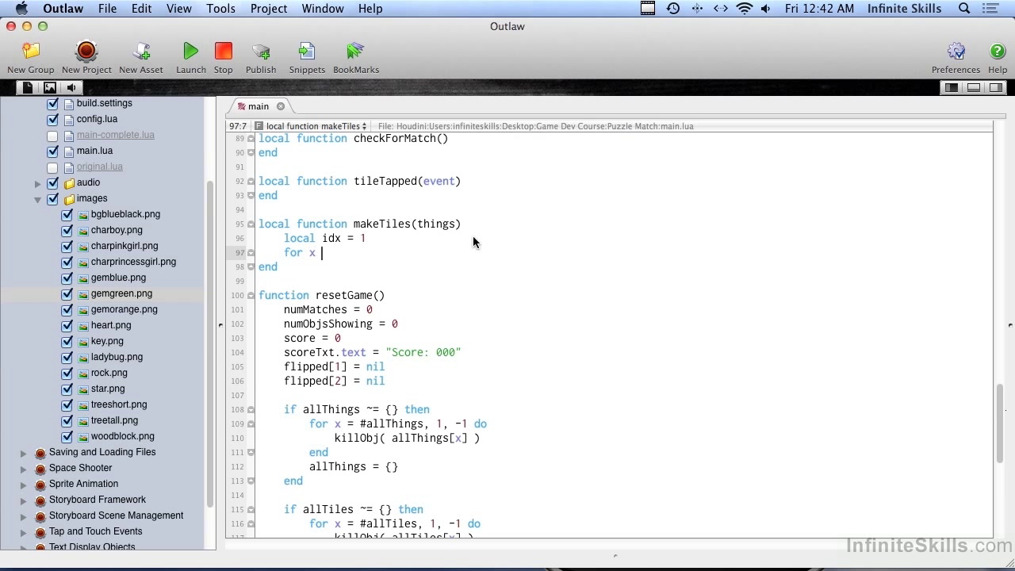
Write nested loops: for x = 1, tilesAcross enclosing for y = 1, tilesDown
text(= 1, tile)
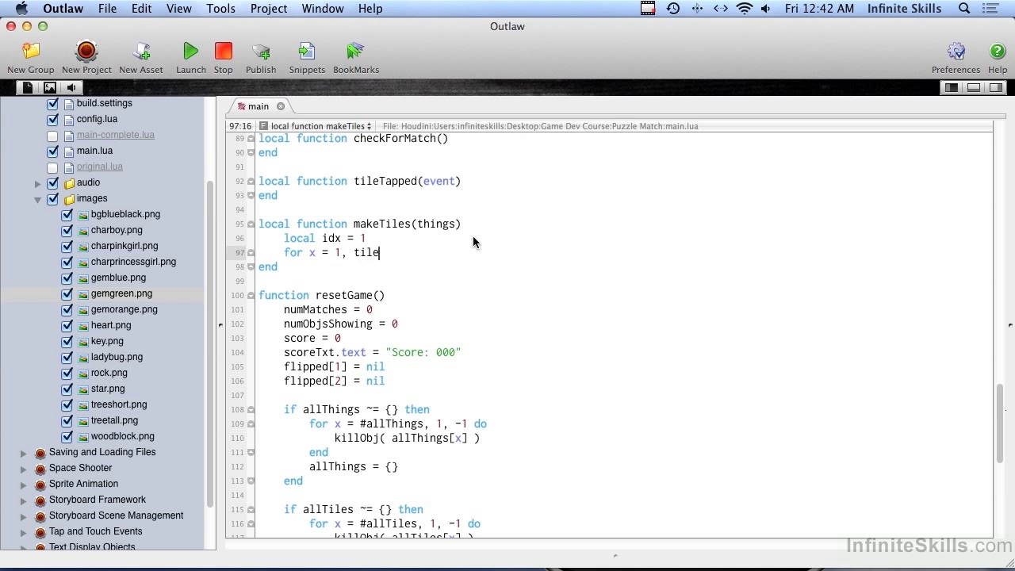
text(sAcross)
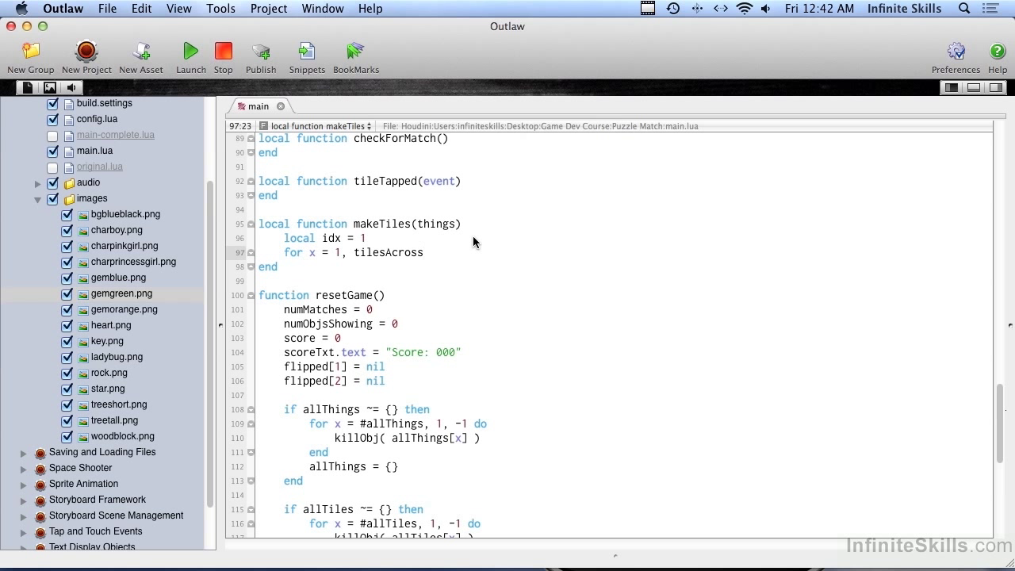
click(424, 252)
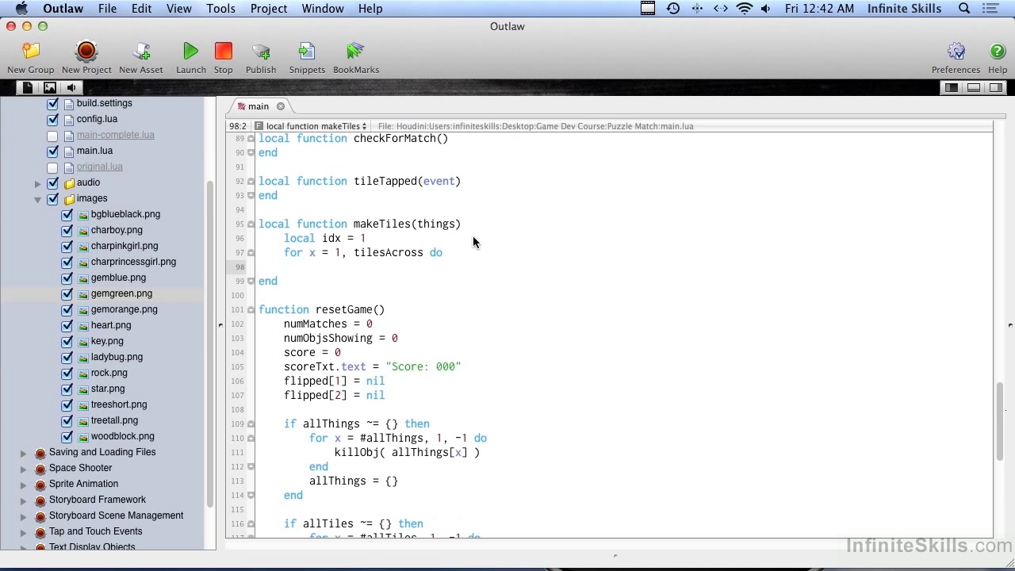
text(for y)
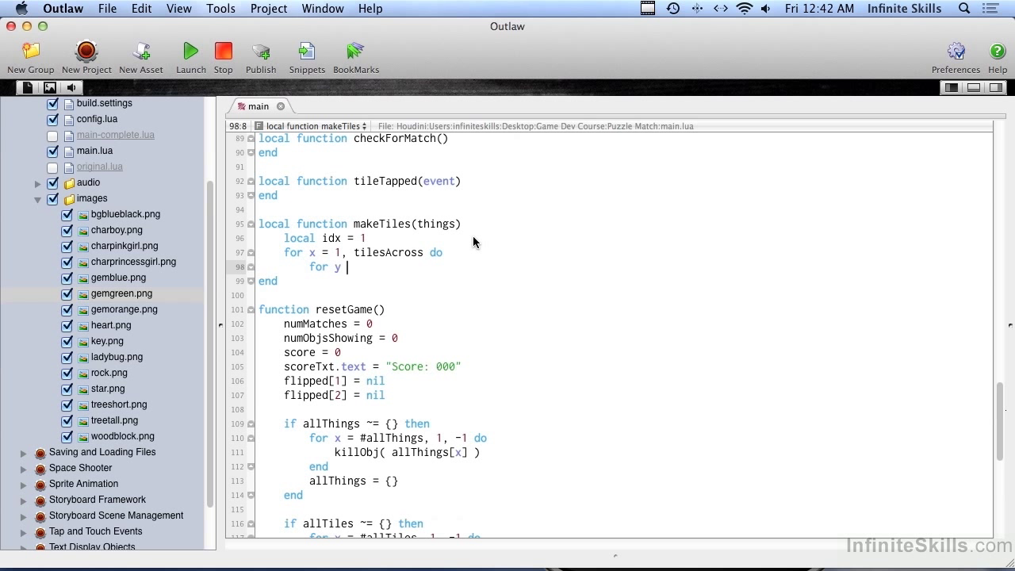
text(= 1, tilesDown do)
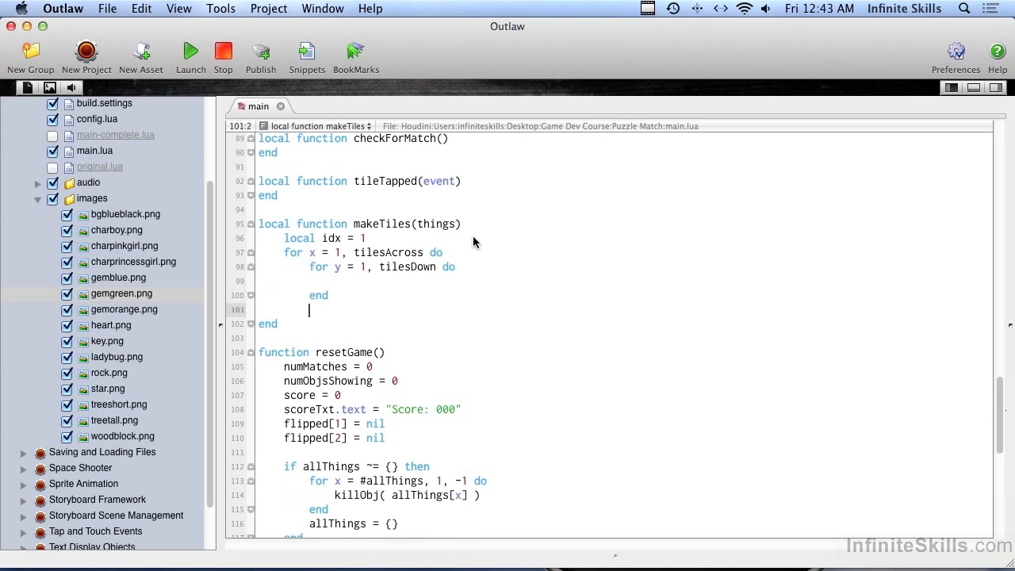
Add 'end' to close the outer x loop and return inside the inner loop
text(end)
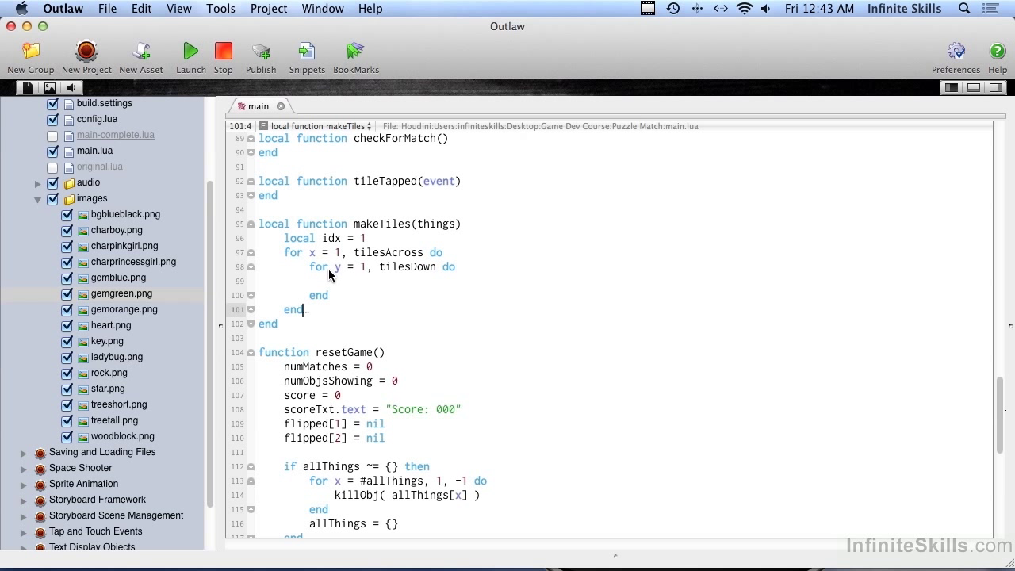
mouse_move(373, 283)
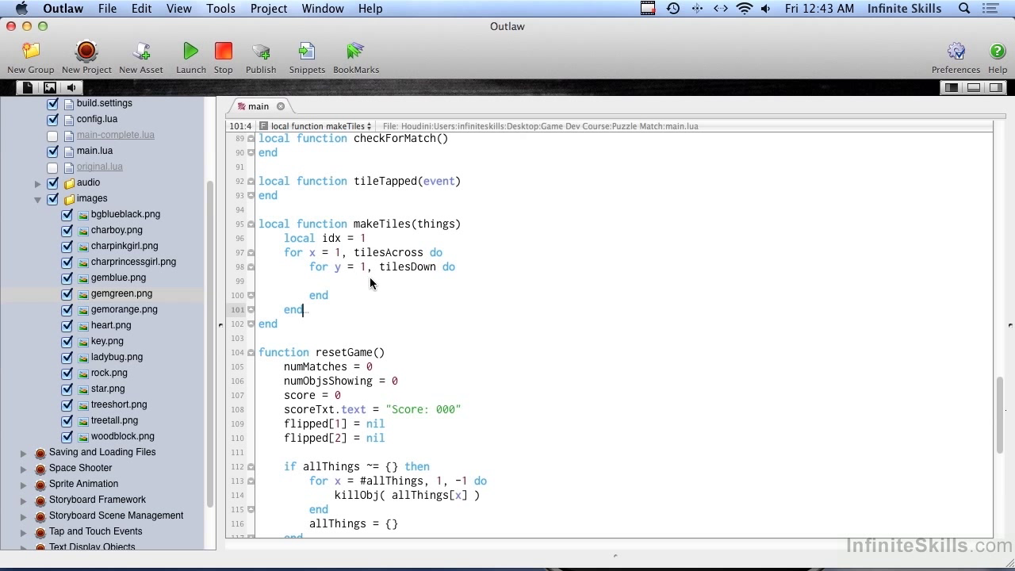
mouse_move(399, 260)
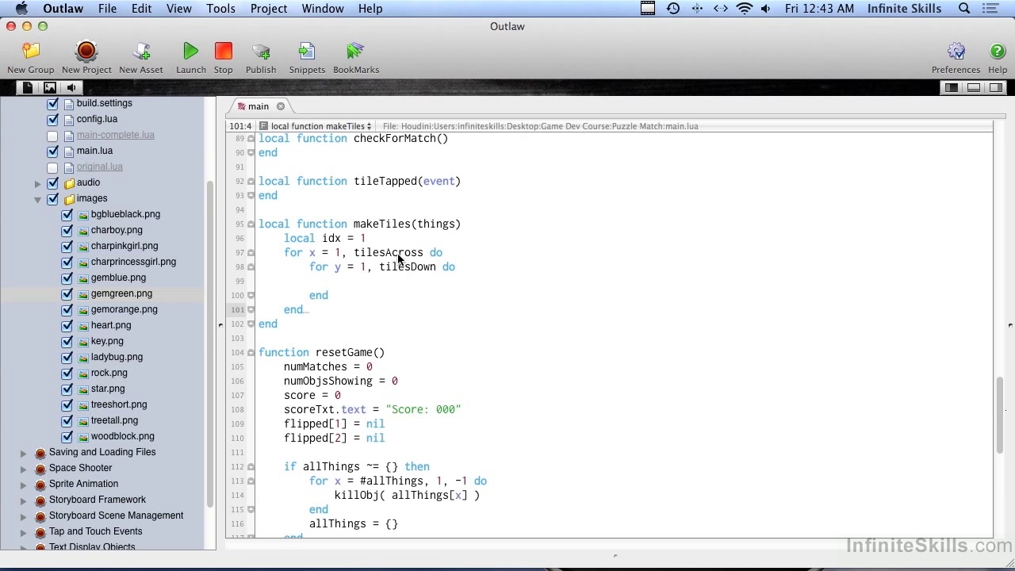
click(304, 310)
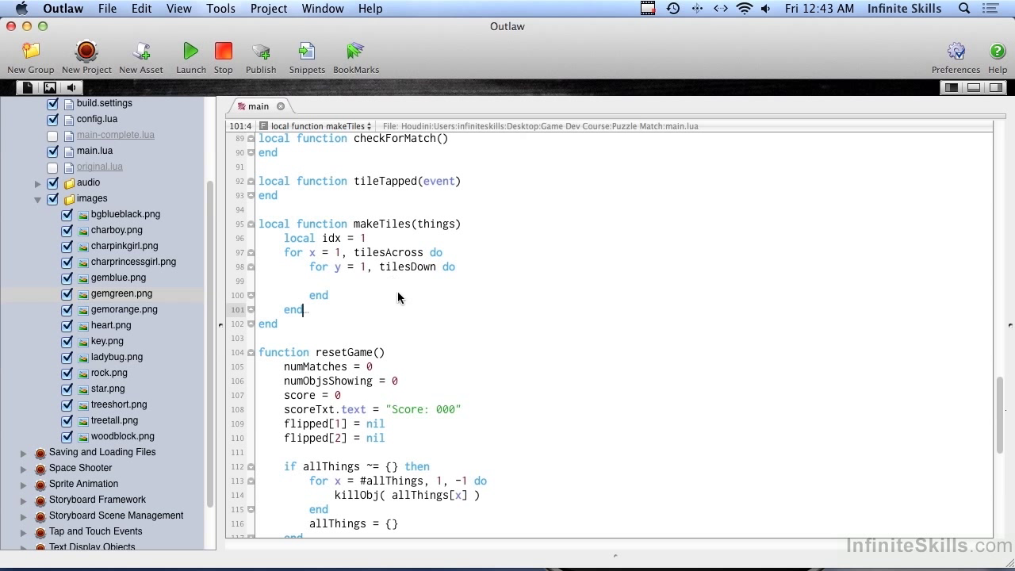
mouse_move(418, 372)
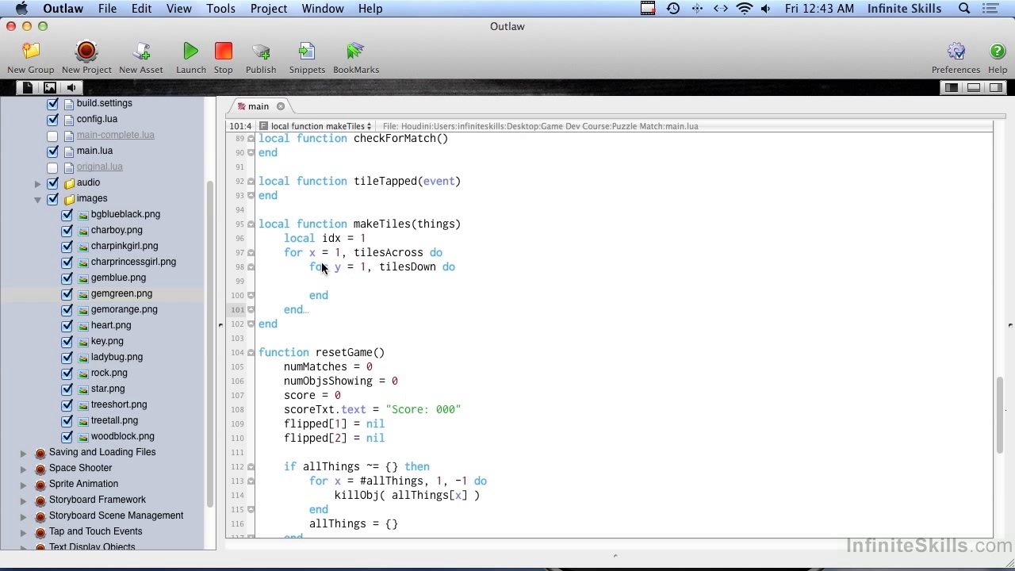
mouse_move(334, 300)
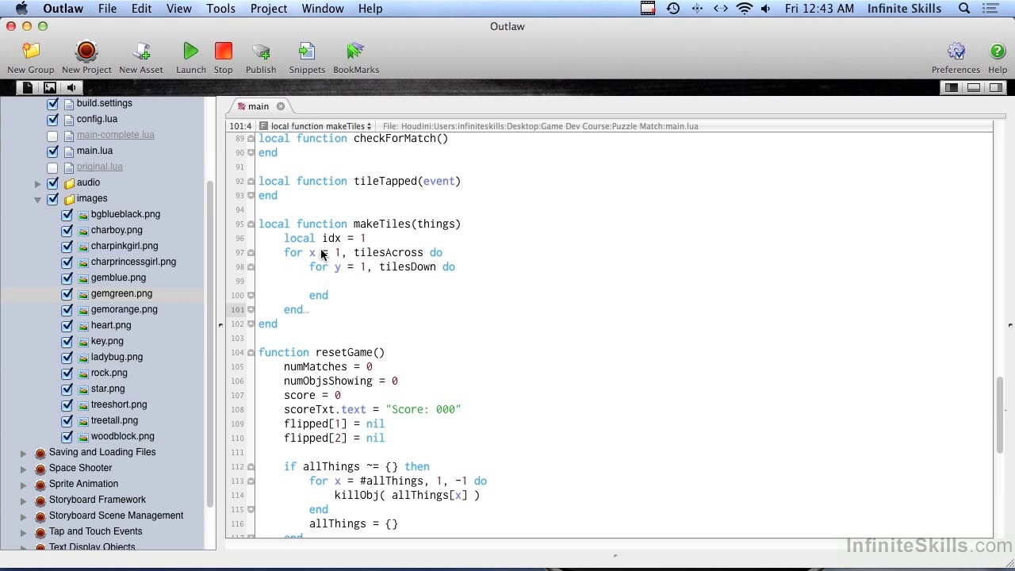
mouse_move(325, 257)
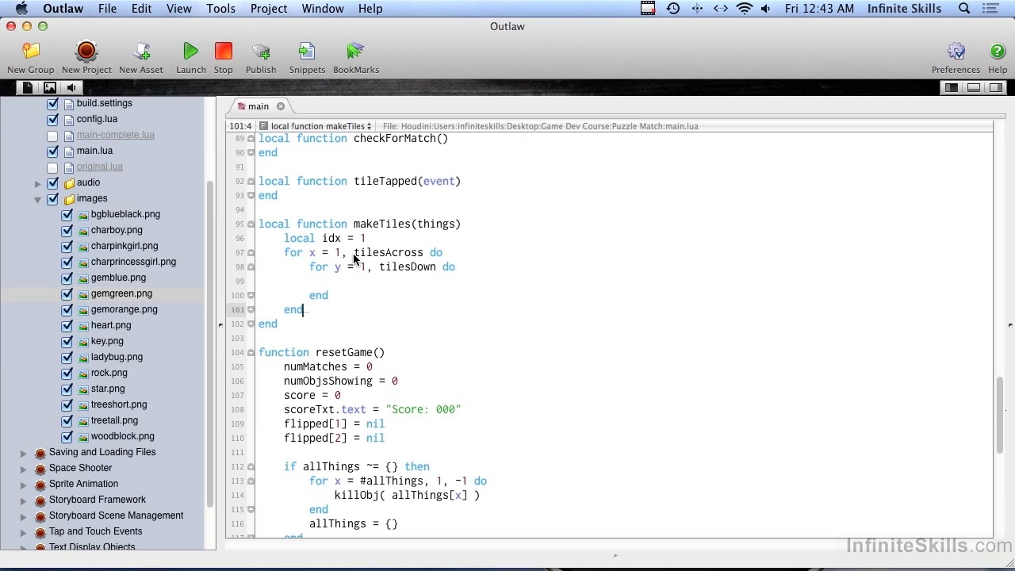
mouse_move(355, 260)
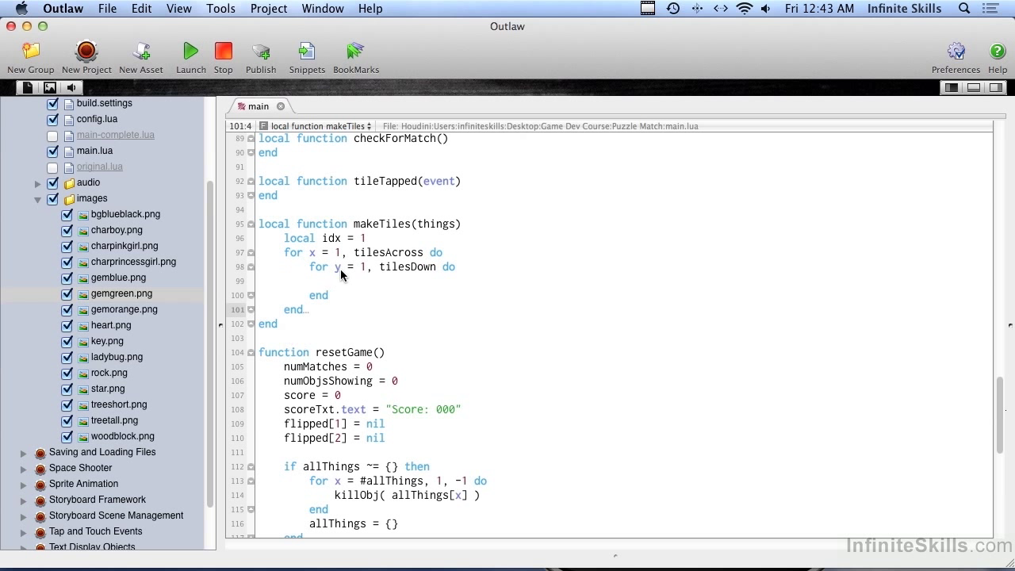
mouse_move(348, 275)
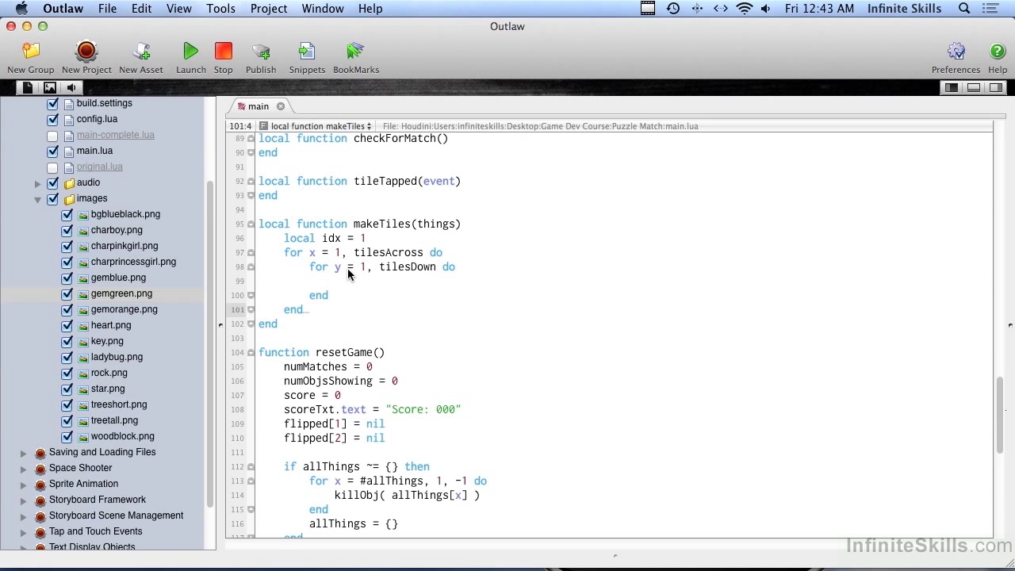
click(305, 309)
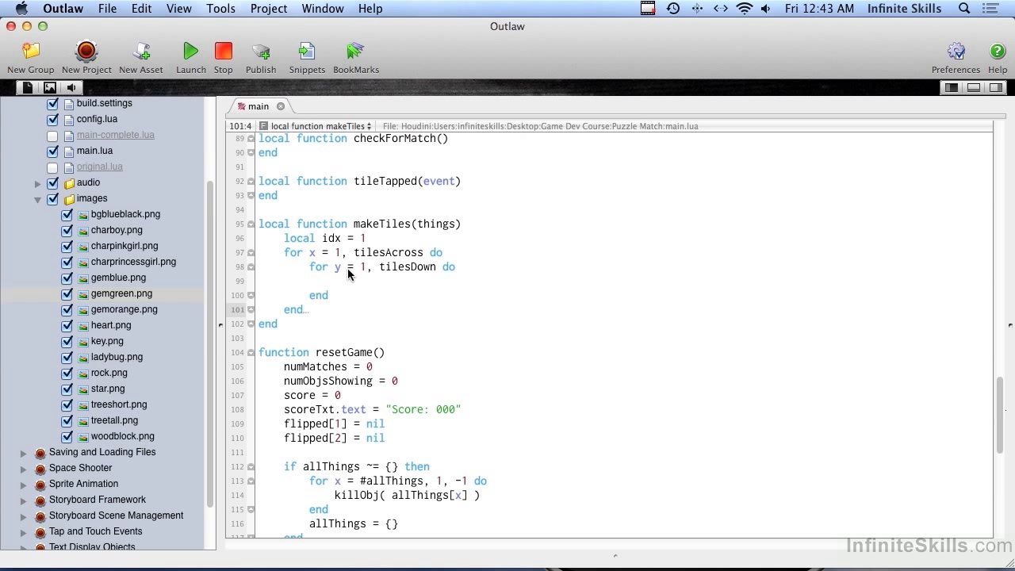
Add local thing = display.newImage("images/" .. things[idx] .. ".png") in the inner loop
text(lo)
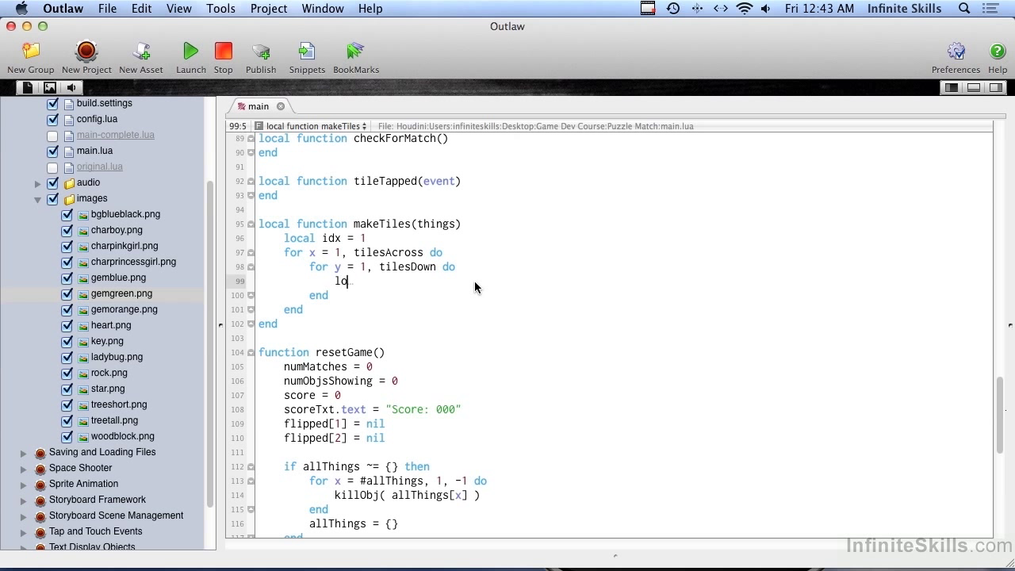
text(cal)
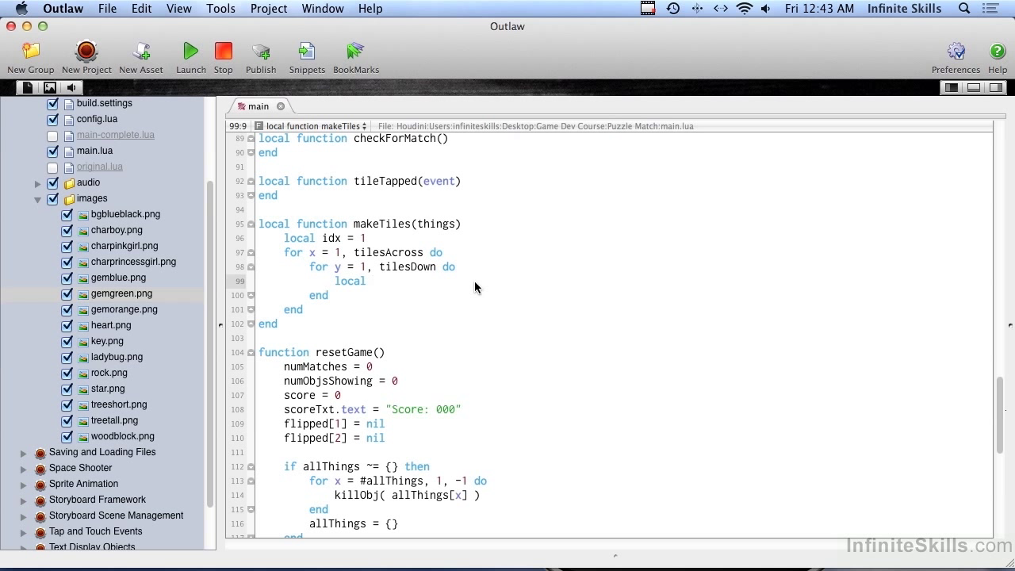
text(thing =)
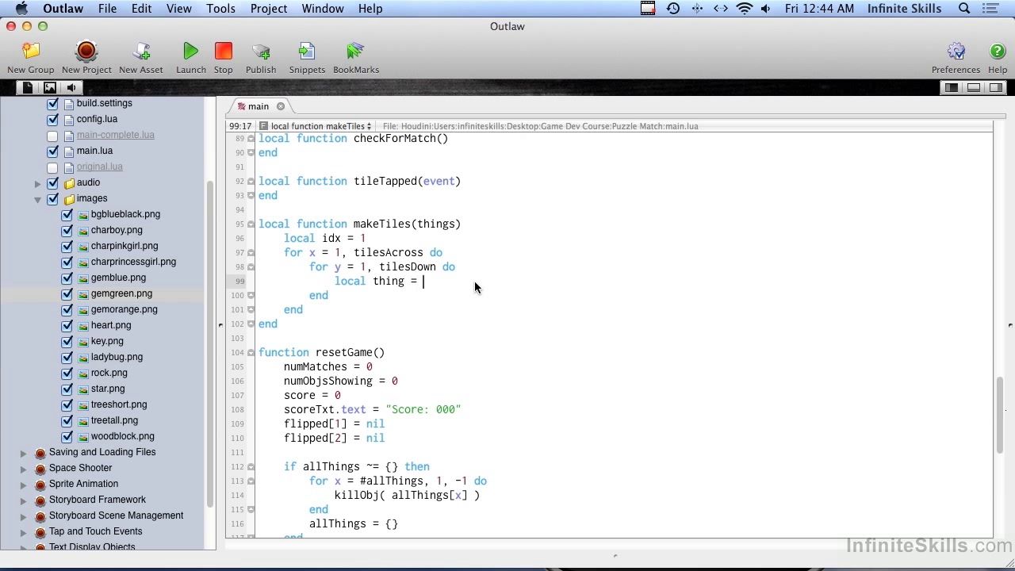
text(display.newImage(")
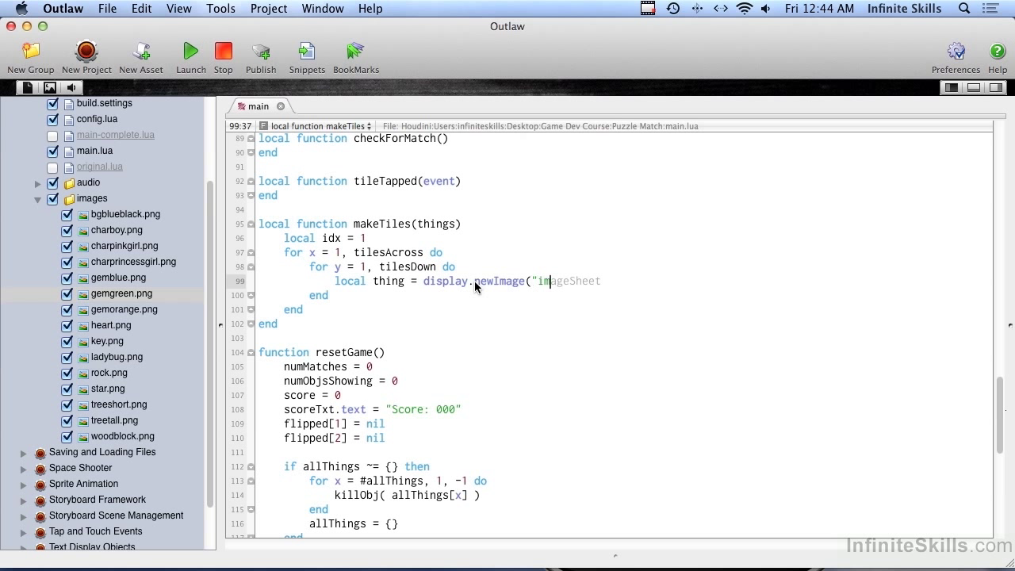
text(images/" .. thing)
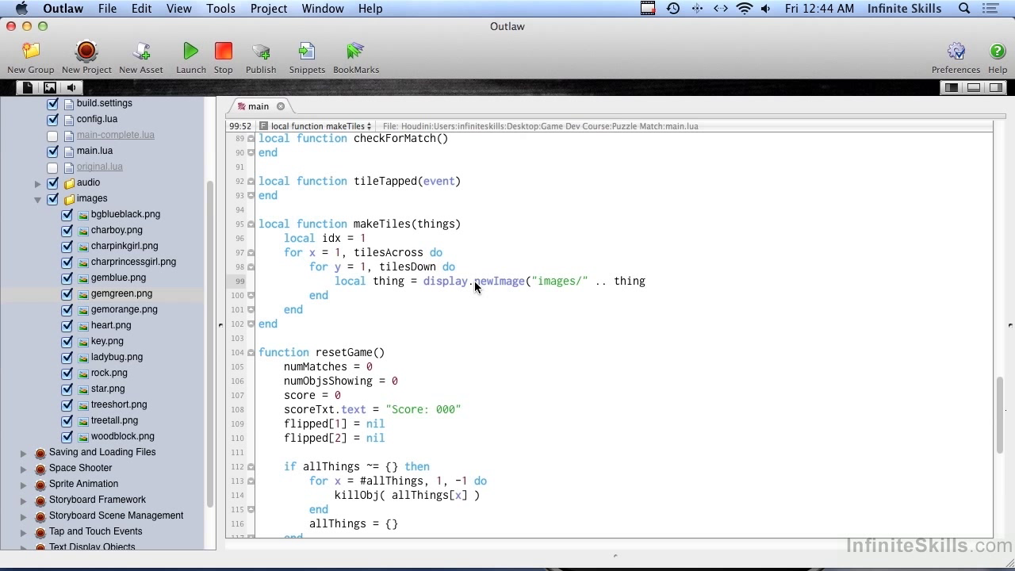
click(647, 281)
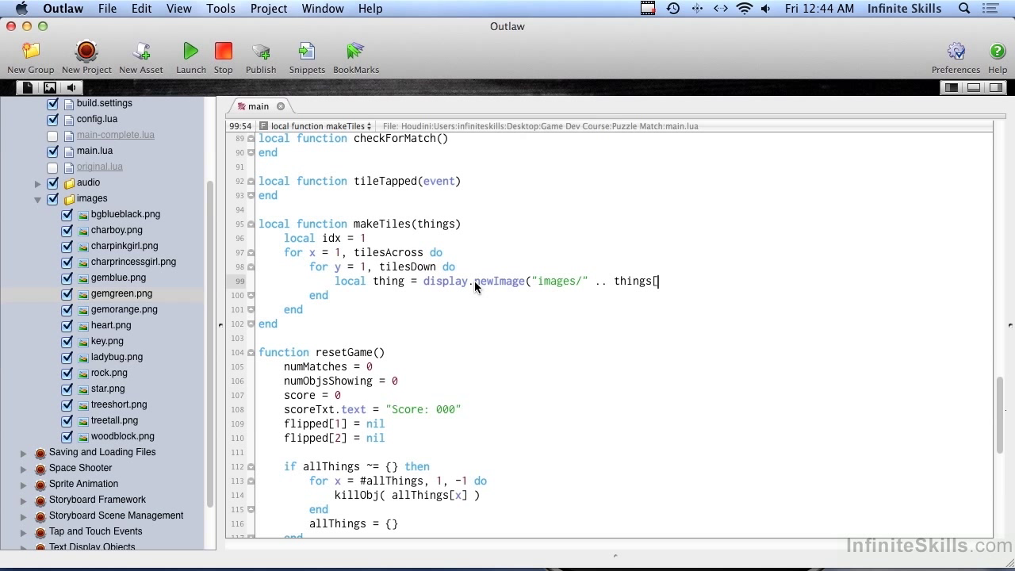
text(idx])
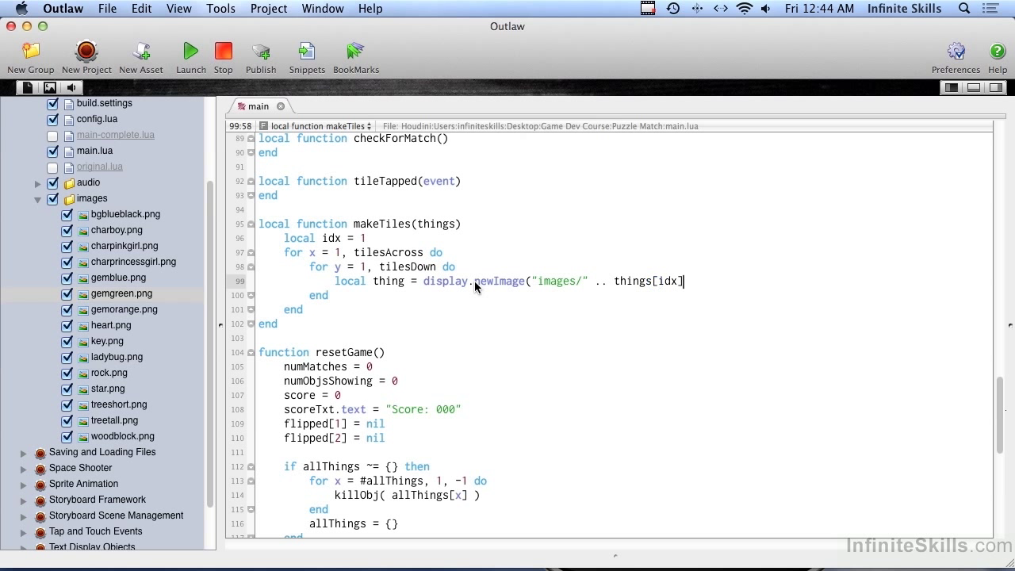
mouse_move(707, 297)
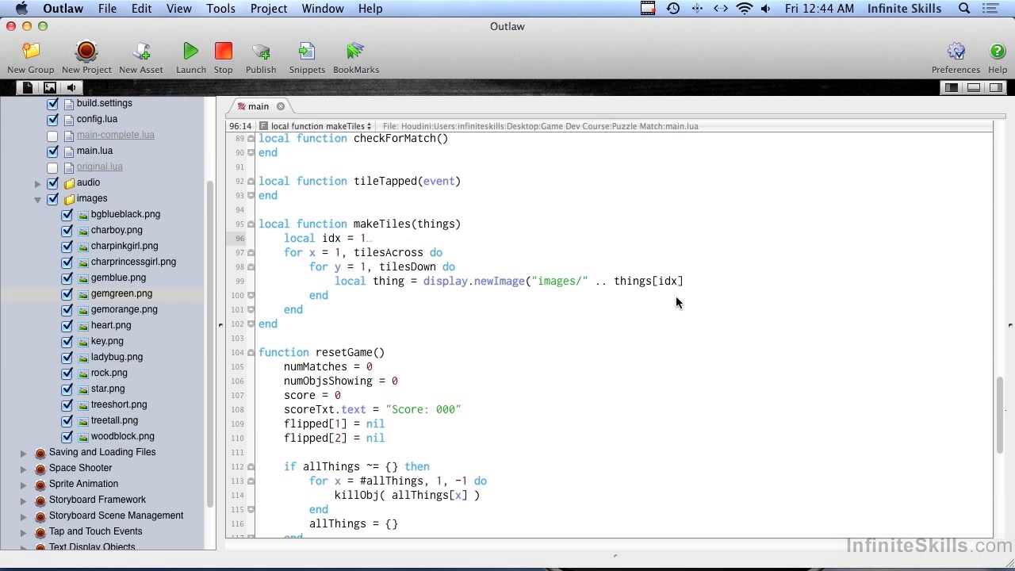
double_click(645, 280)
text( .. ")
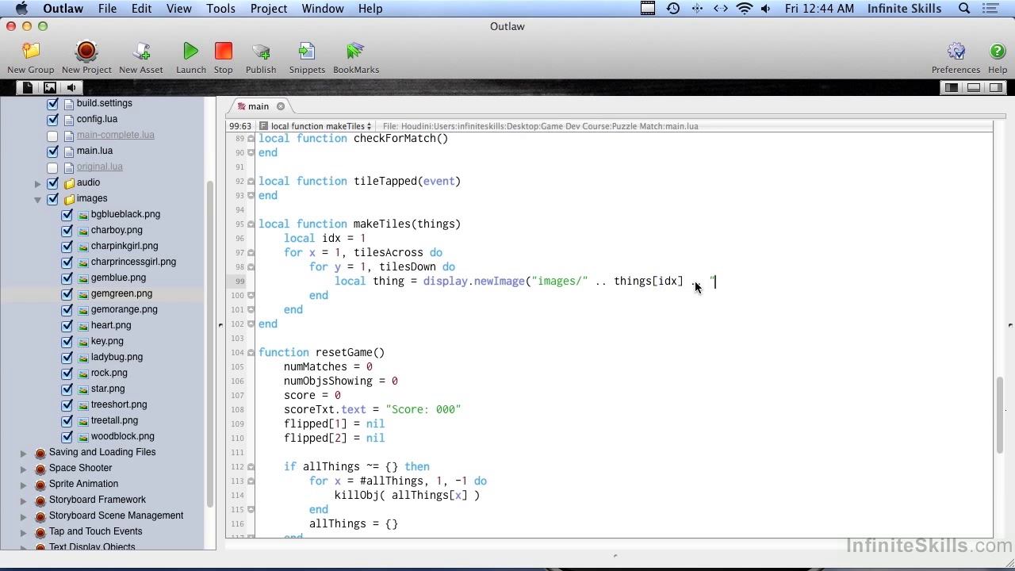
text(png"))
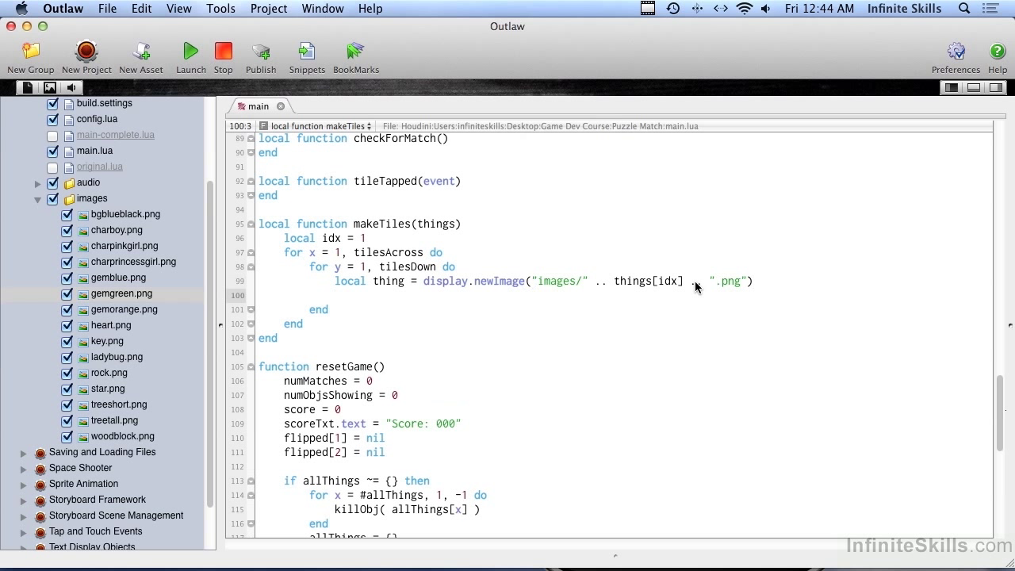
Add thing.x = (x-1) * (tileWidth + tileSpace) + leftSpacing
text(thing.)
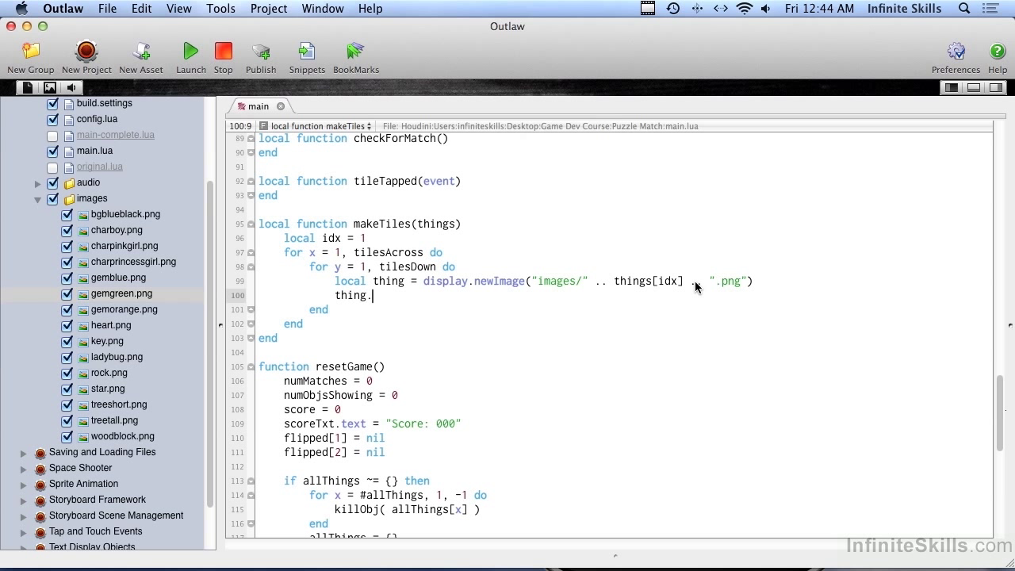
text(x = ()
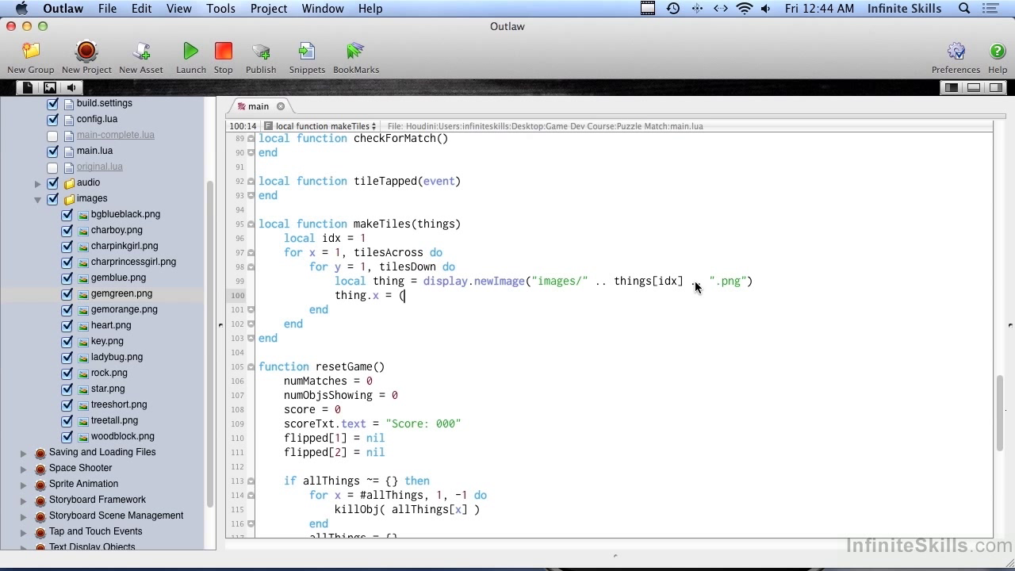
text(x-1) *)
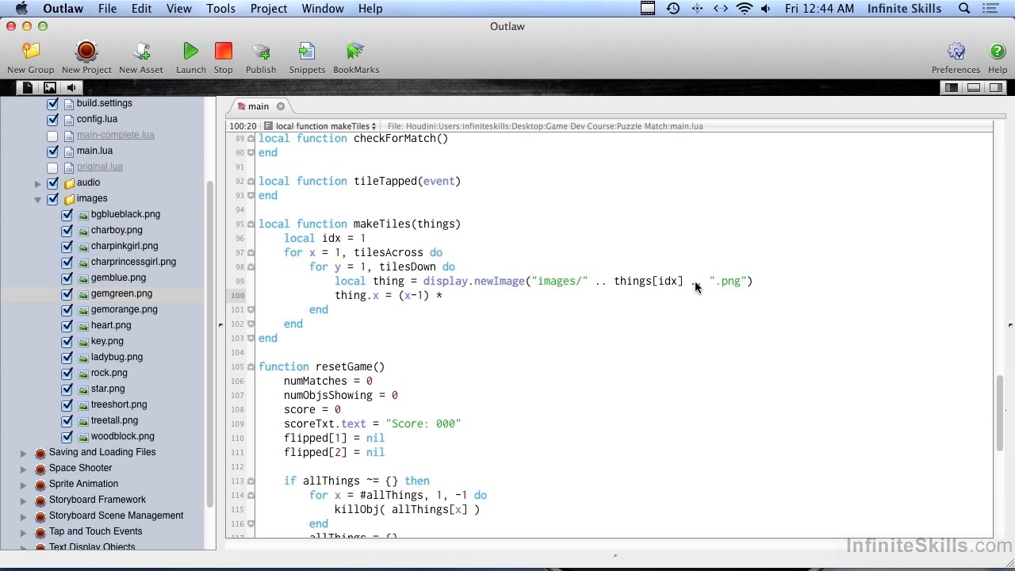
text((tiles)
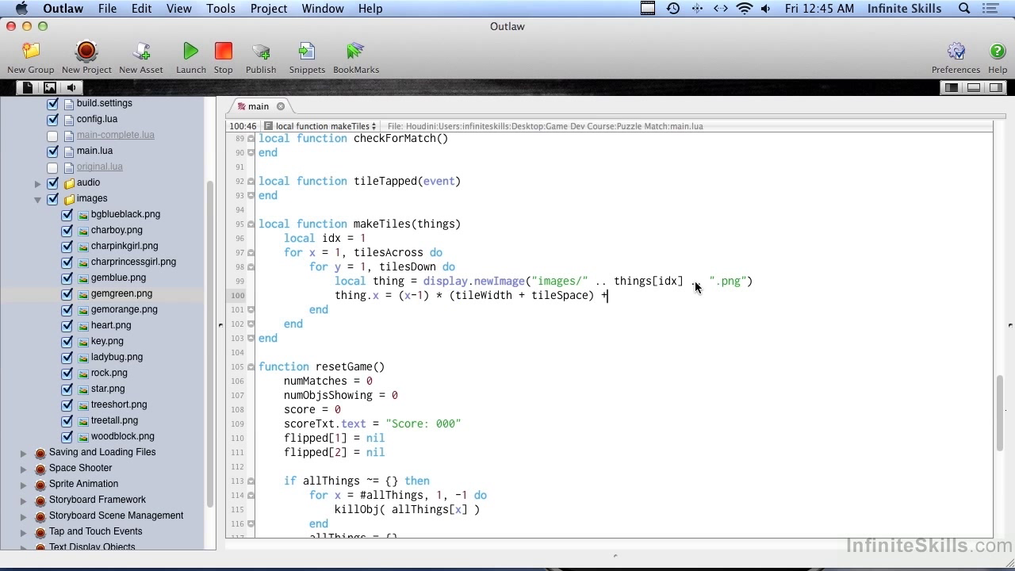
text(leftSpac)
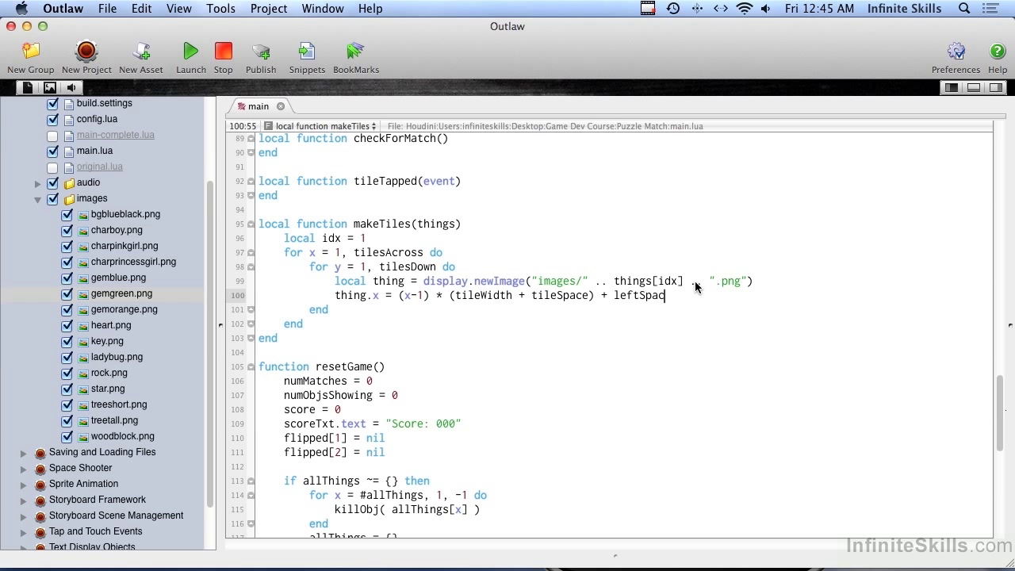
text(ing)
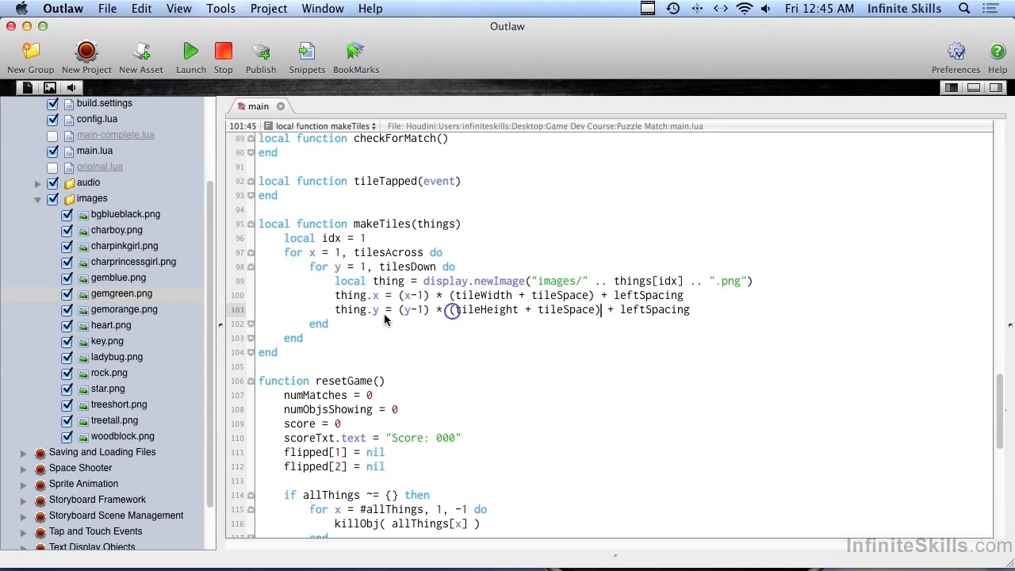
Select leftSpacing in the thing.y line so it can be replaced
double_click(633, 310)
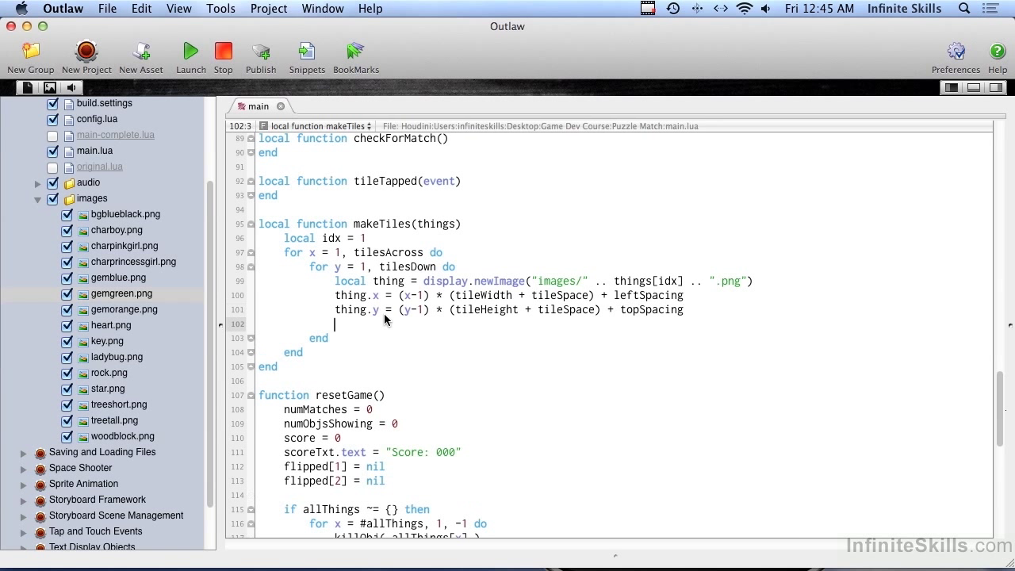
Add thing.name = things[idx] and increment the counter with idx = idx + 1
text(thing)
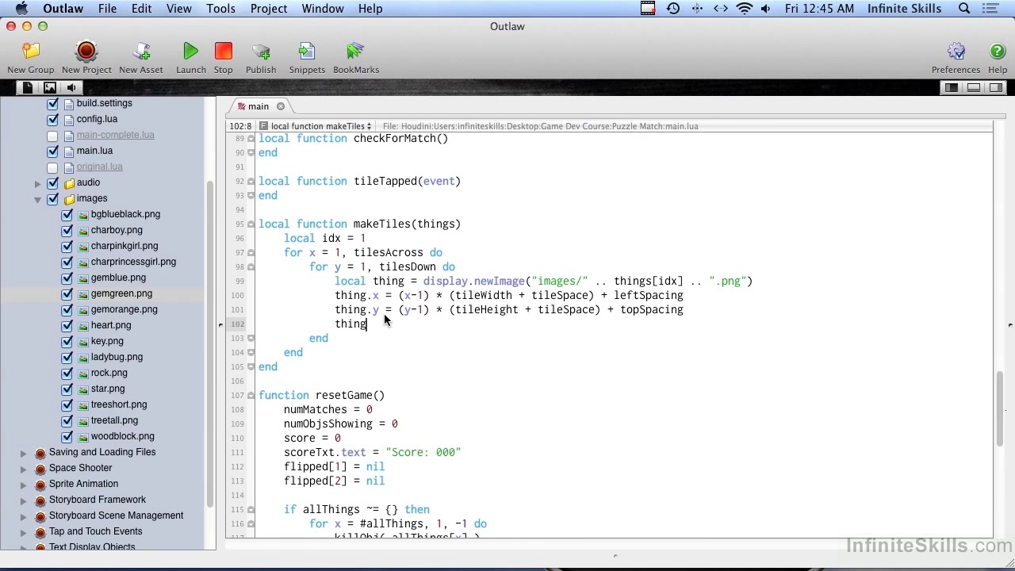
text(.name = things)
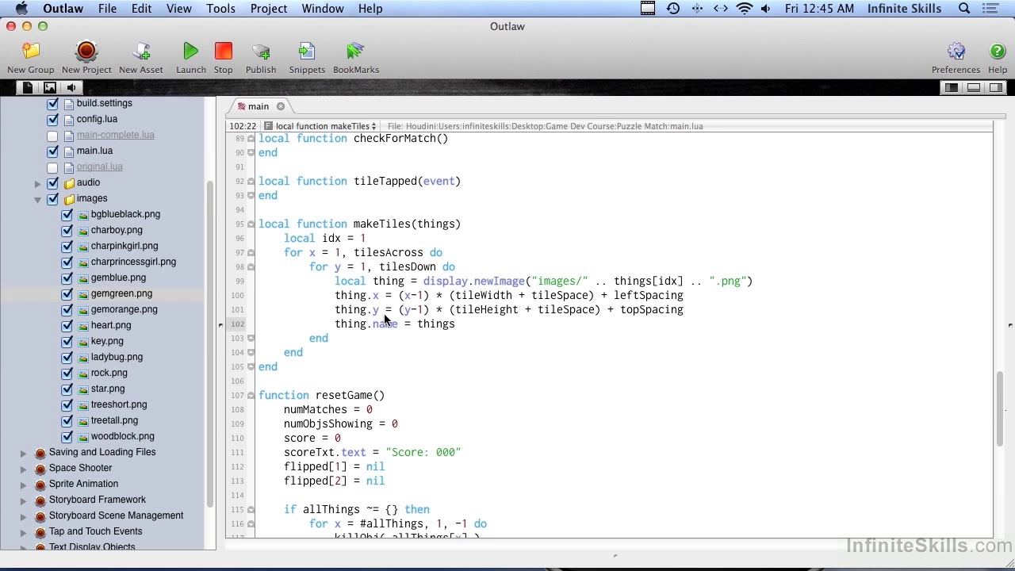
text([idx])
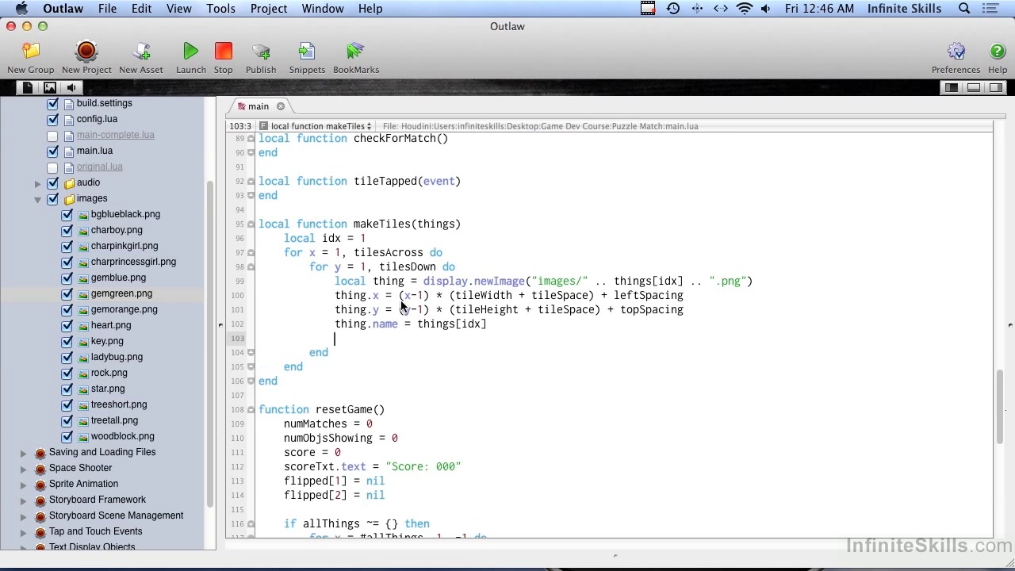
text(idx)
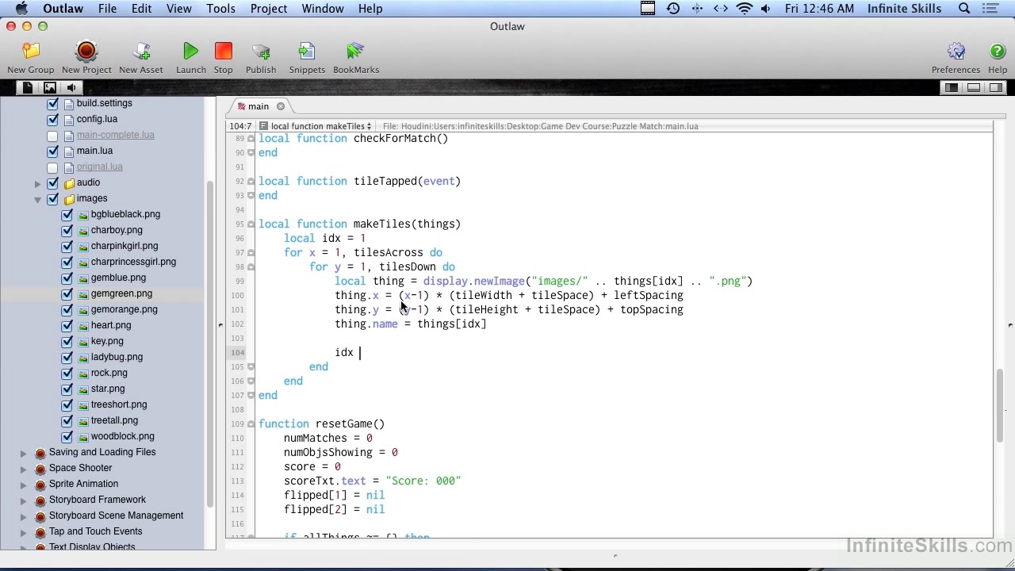
text(= idx + 1)
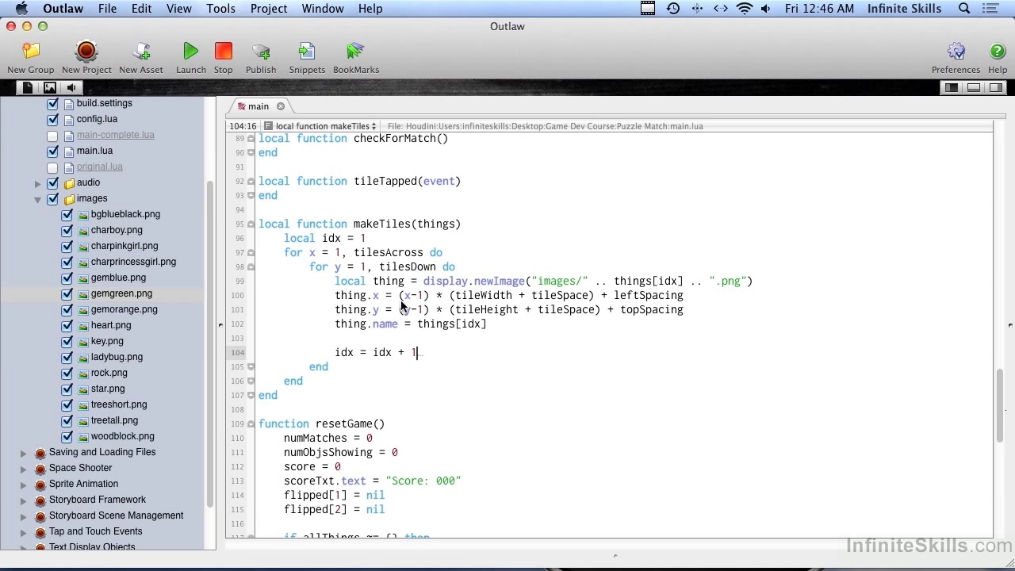
Launch, relaunch after the tileSpacing fix, and restart the game repeatedly to check shuffling
click(191, 50)
text(ing)
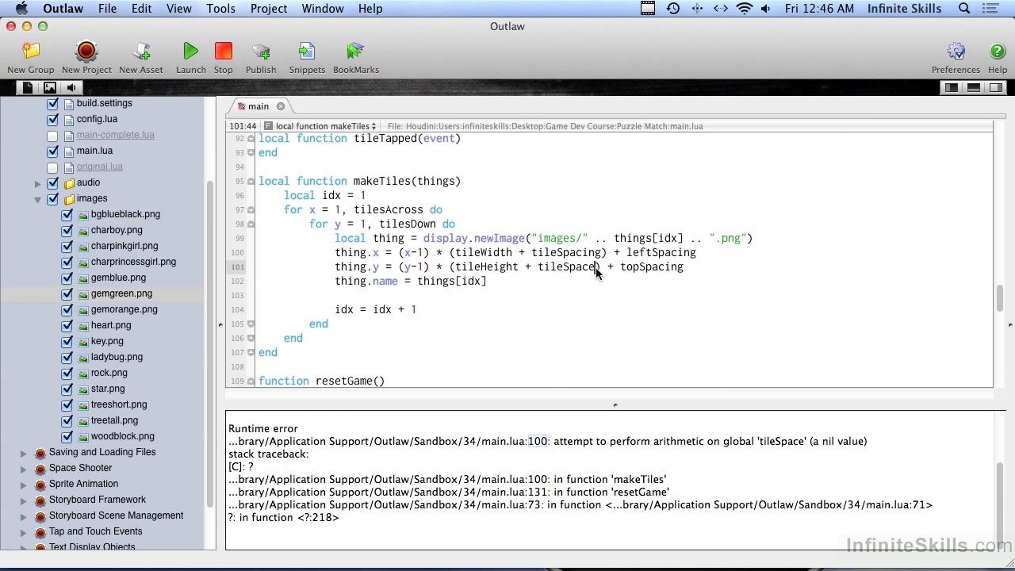
click(190, 56)
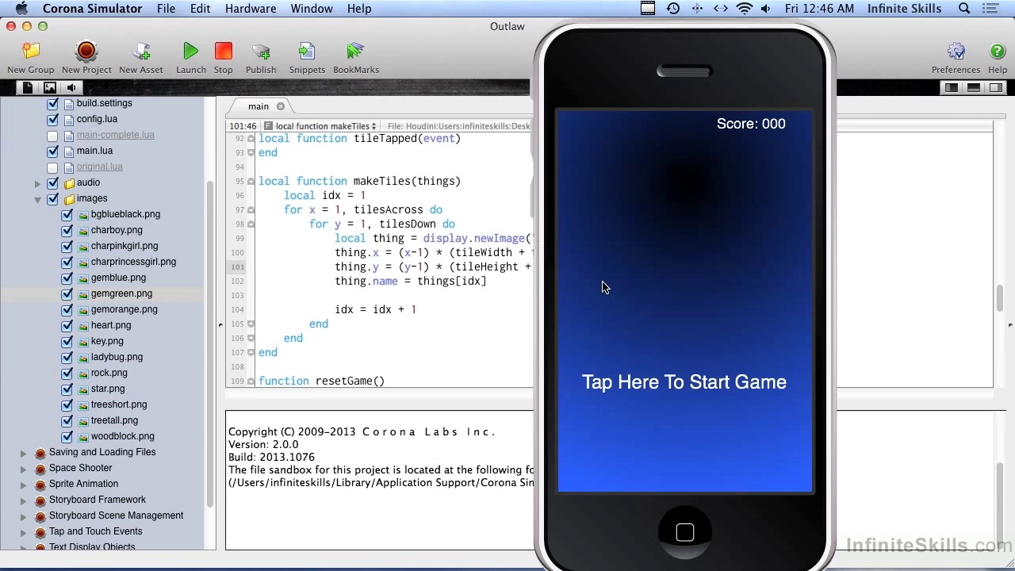
click(684, 382)
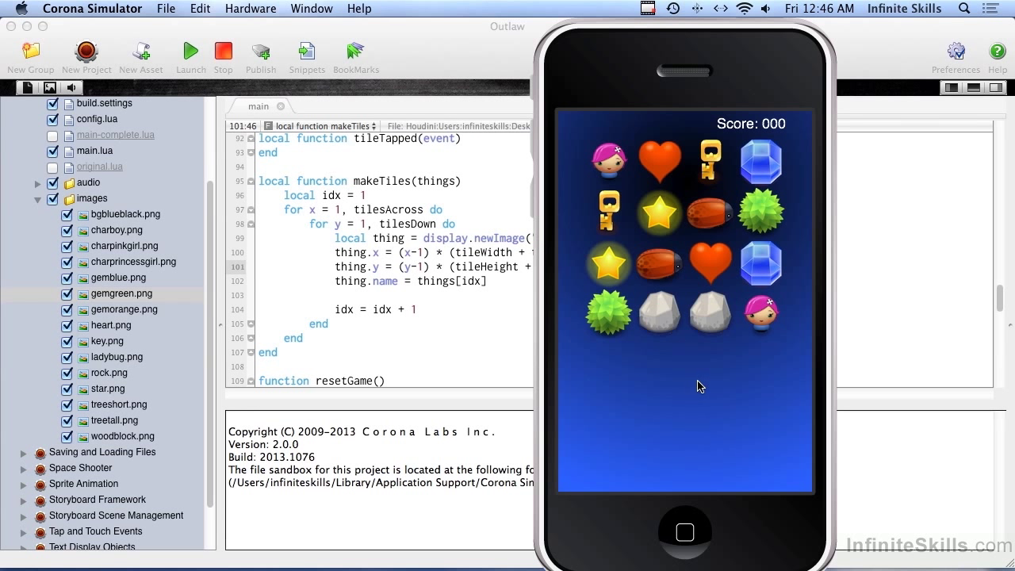
mouse_move(760, 158)
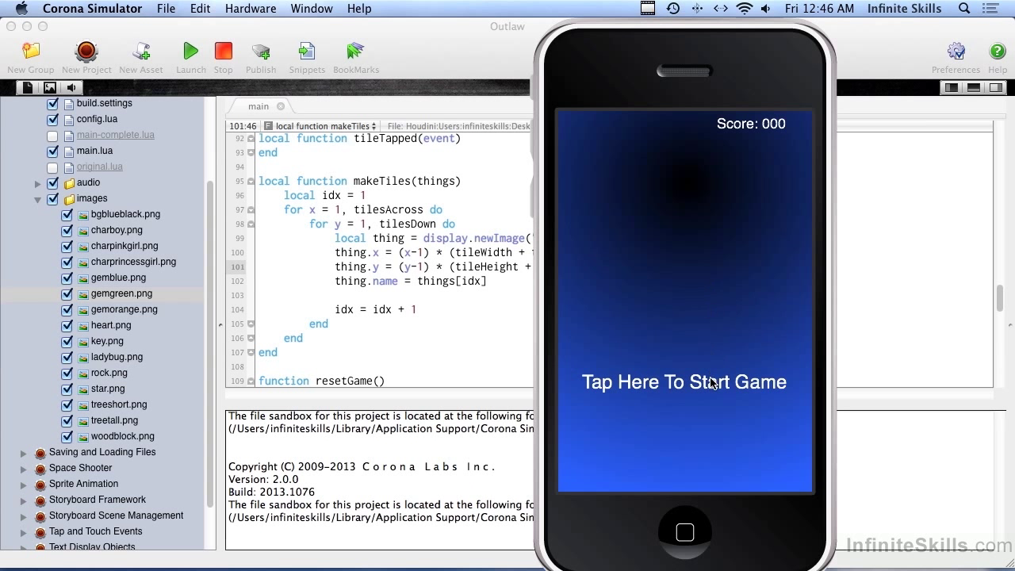
click(684, 382)
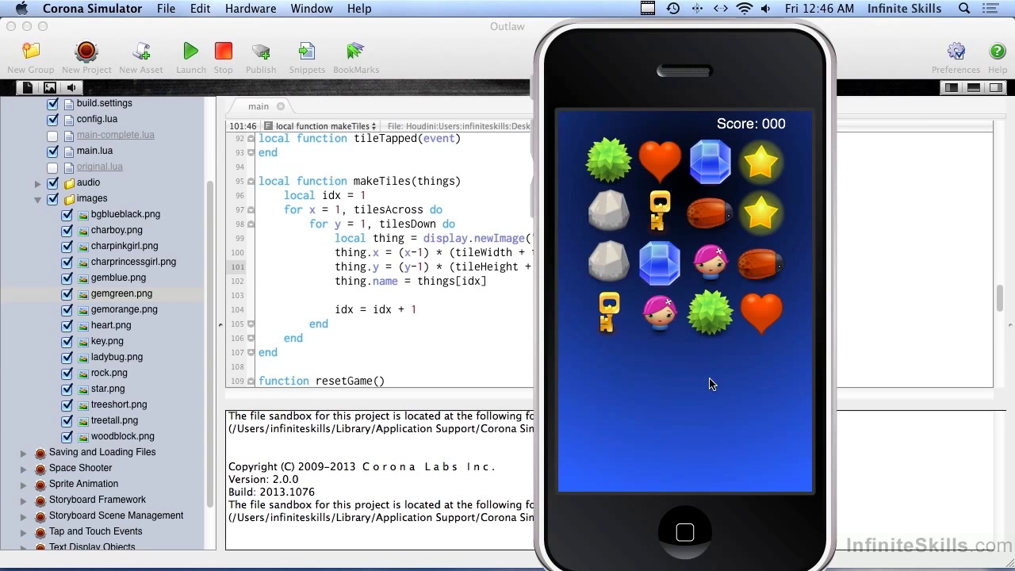
click(710, 383)
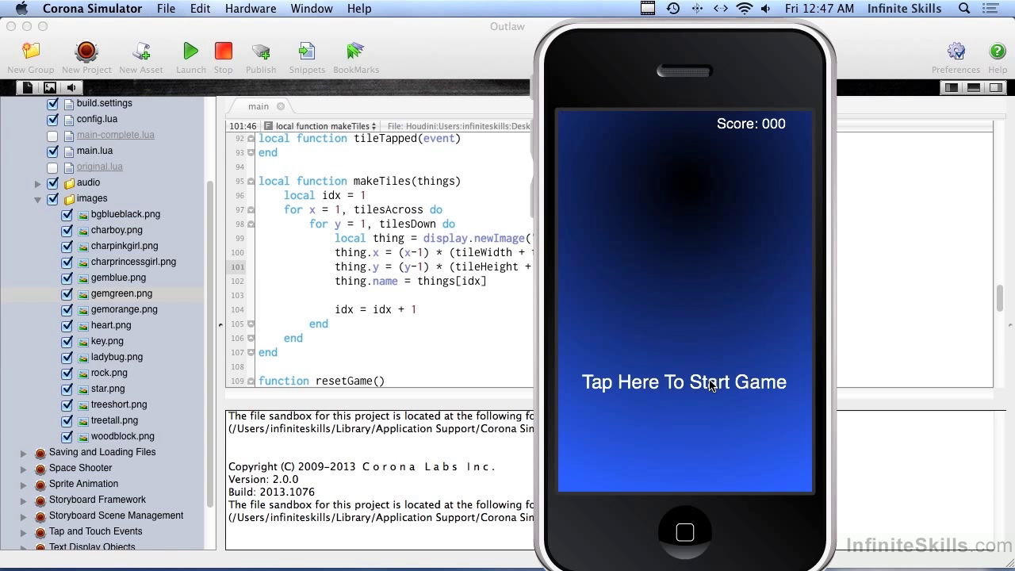
click(684, 383)
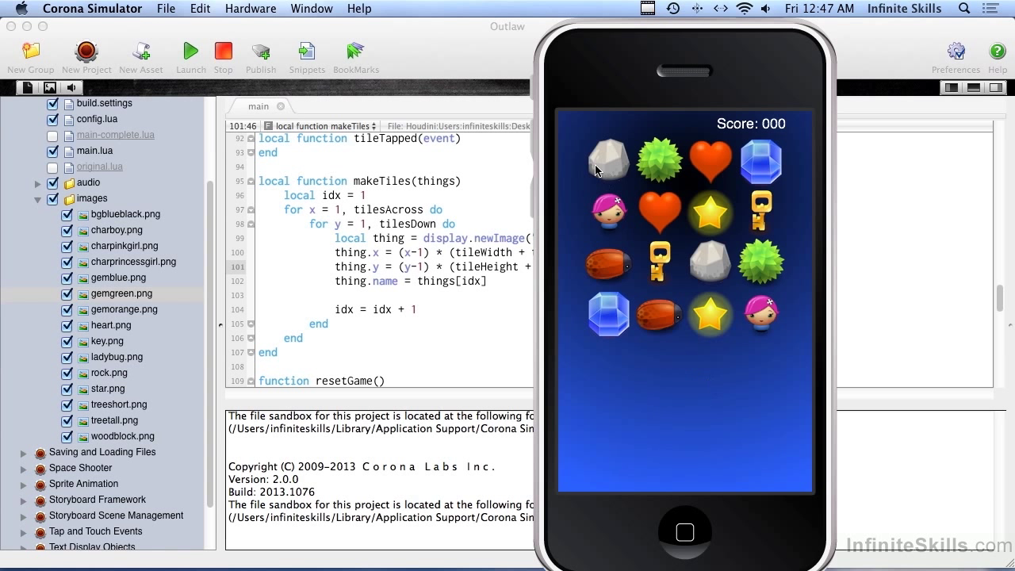
mouse_move(471, 280)
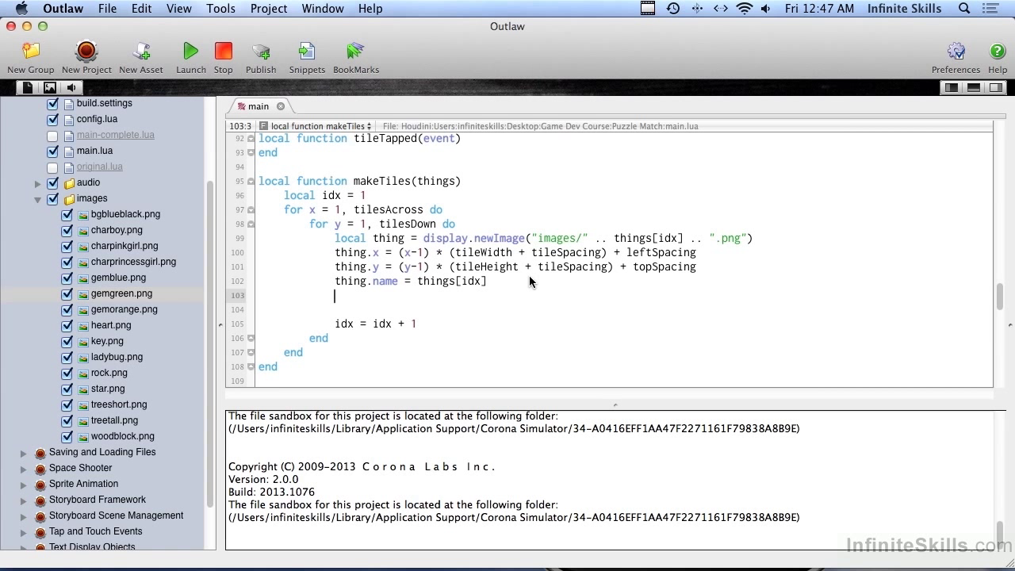
Store each tile via allThings[#allThings+1] = thing, then relaunch and start the game
text(allThings[] =)
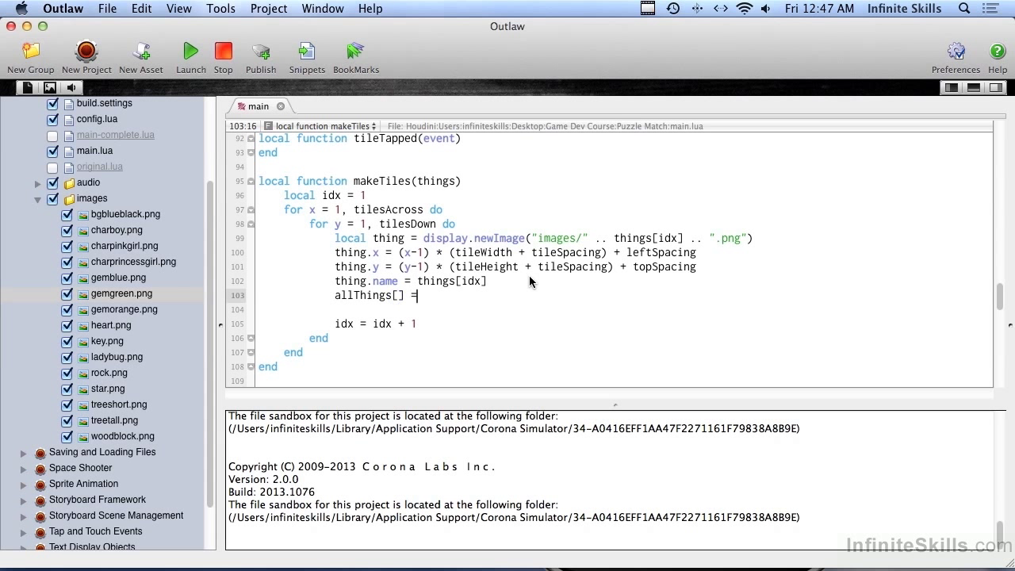
text(thing)
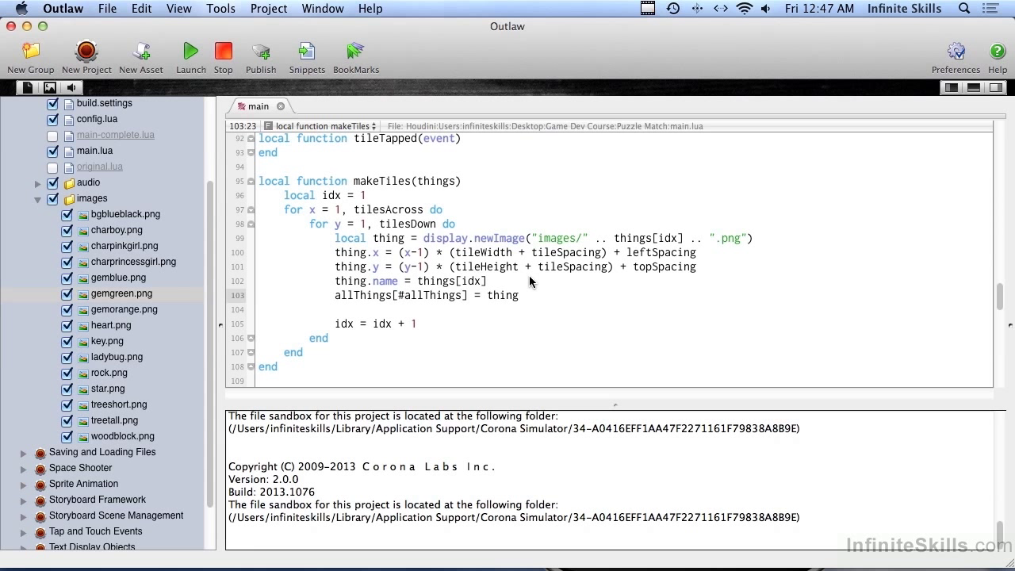
text(+1)
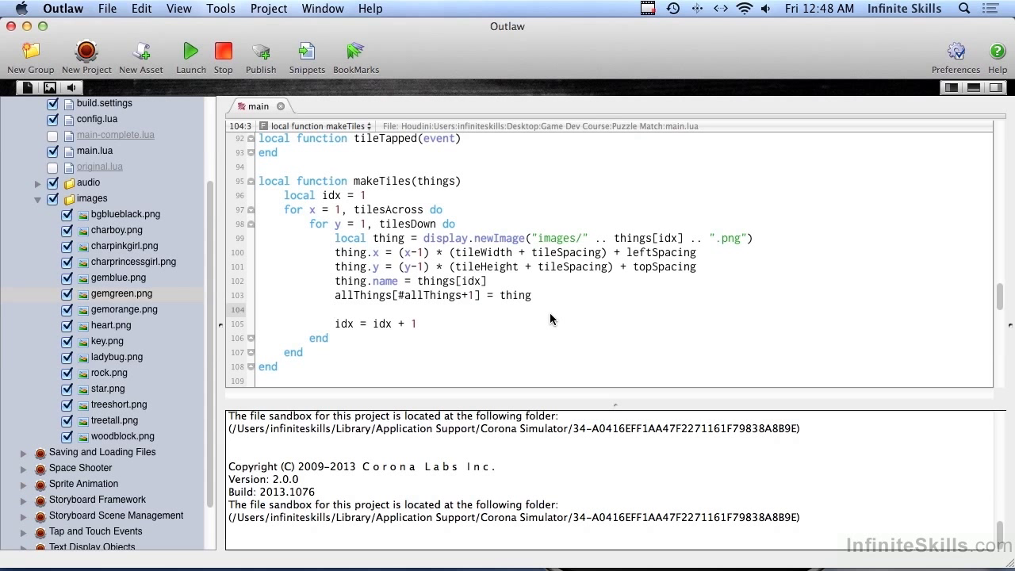
click(268, 8)
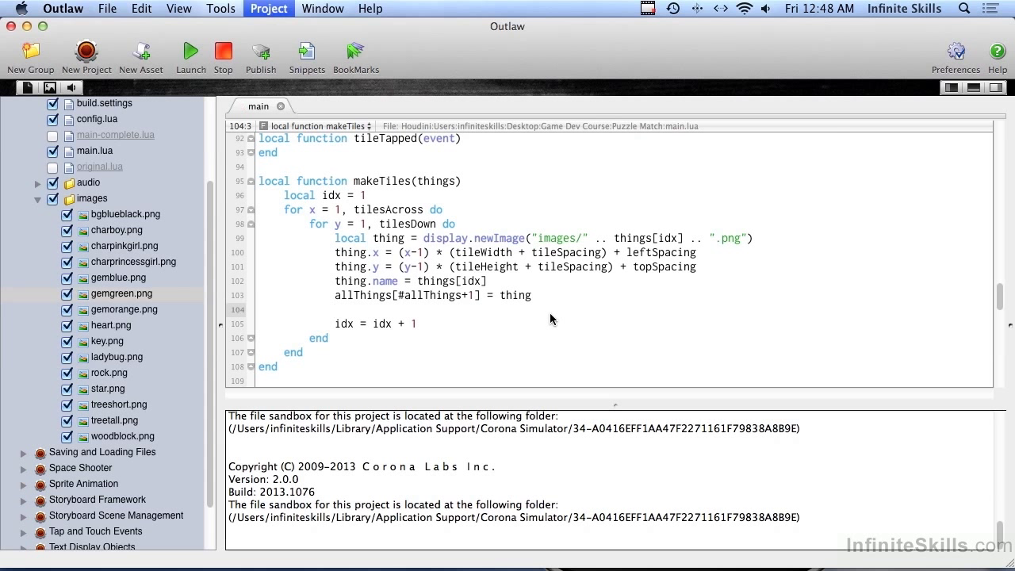
click(190, 52)
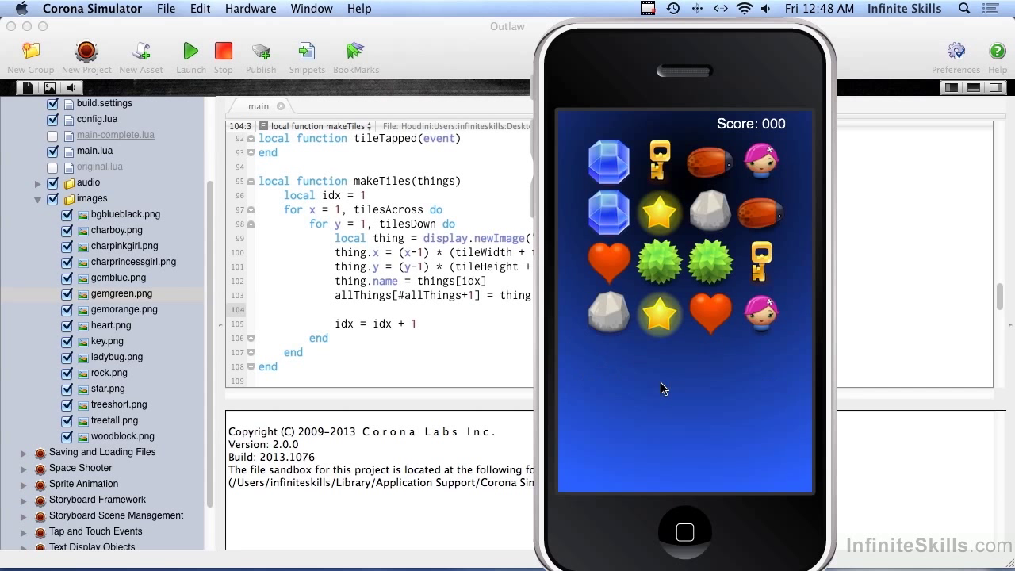
mouse_move(659, 311)
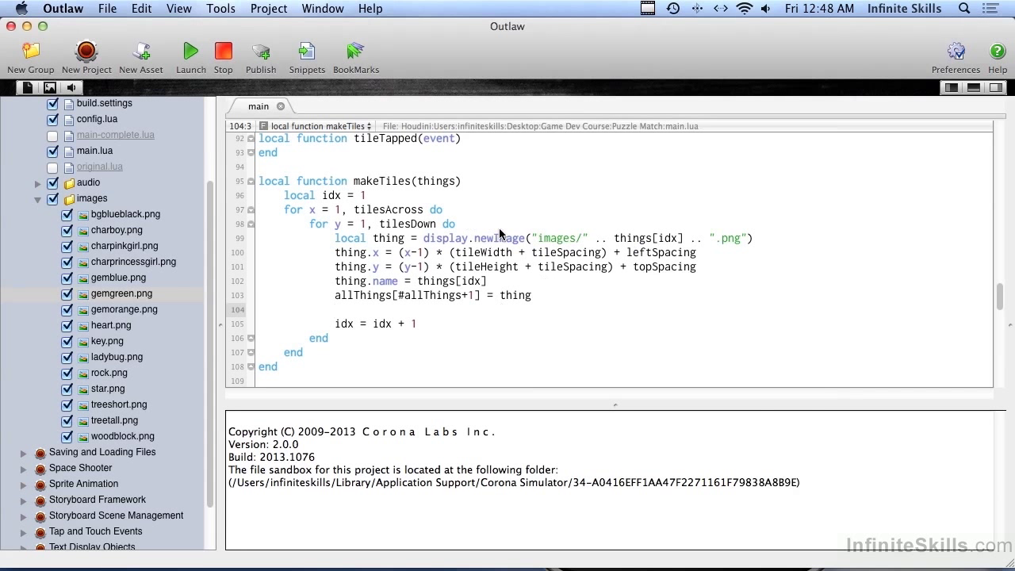
Copy the thing block into a tileImg tile stored in allTiles, then launch and start
drag(334, 238, 533, 306)
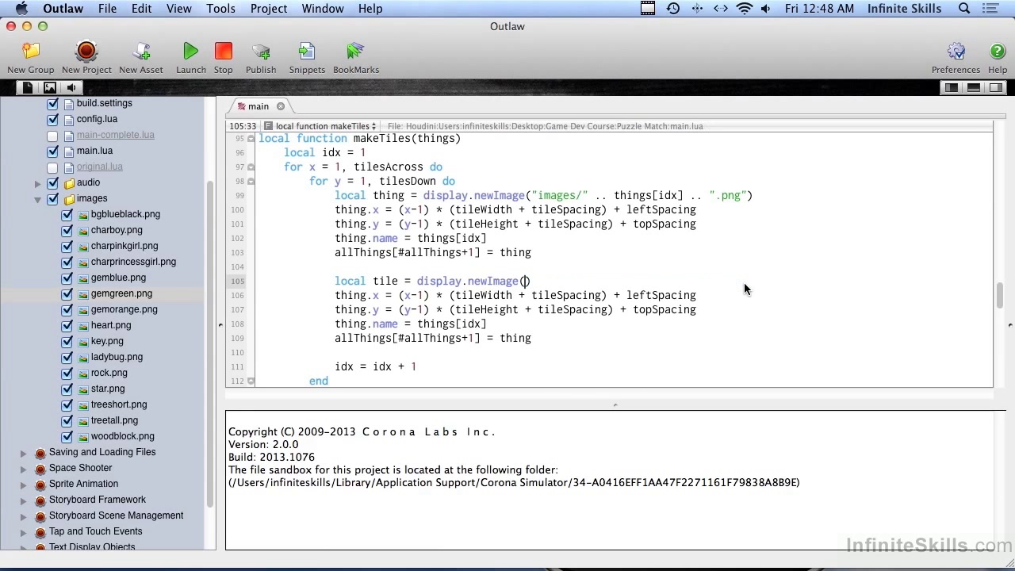
text(tileImg)
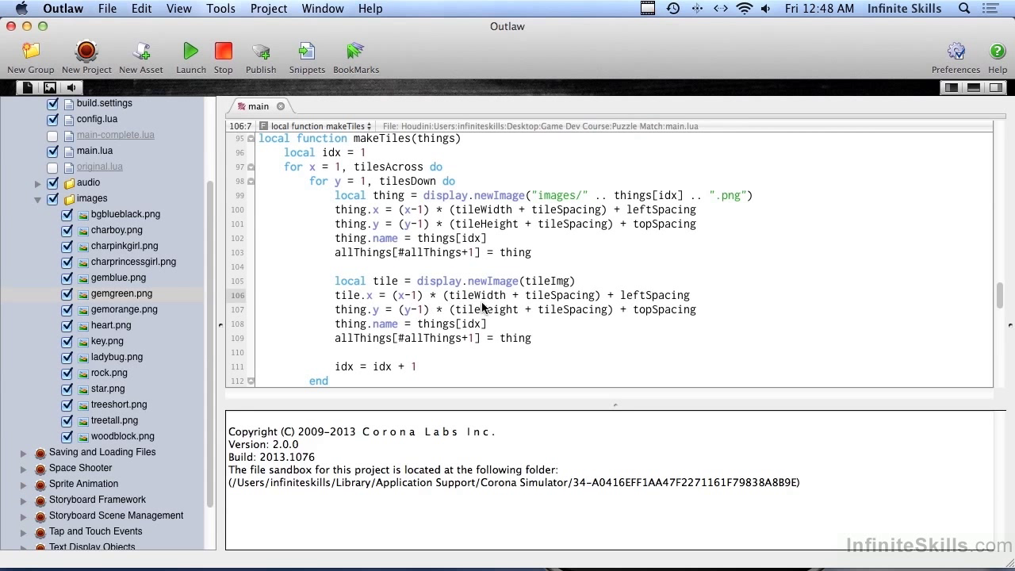
mouse_move(346, 303)
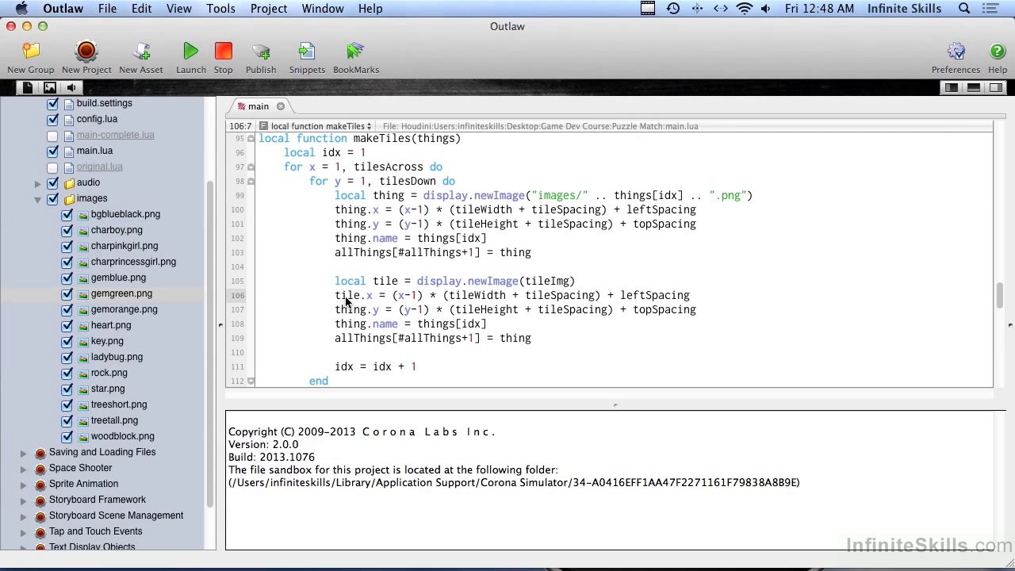
double_click(349, 309)
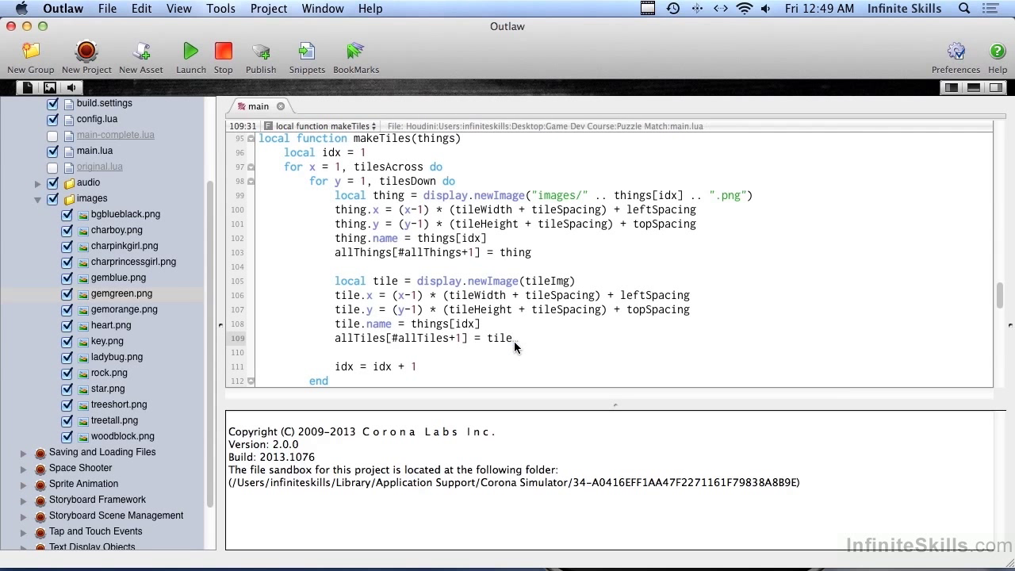
click(190, 52)
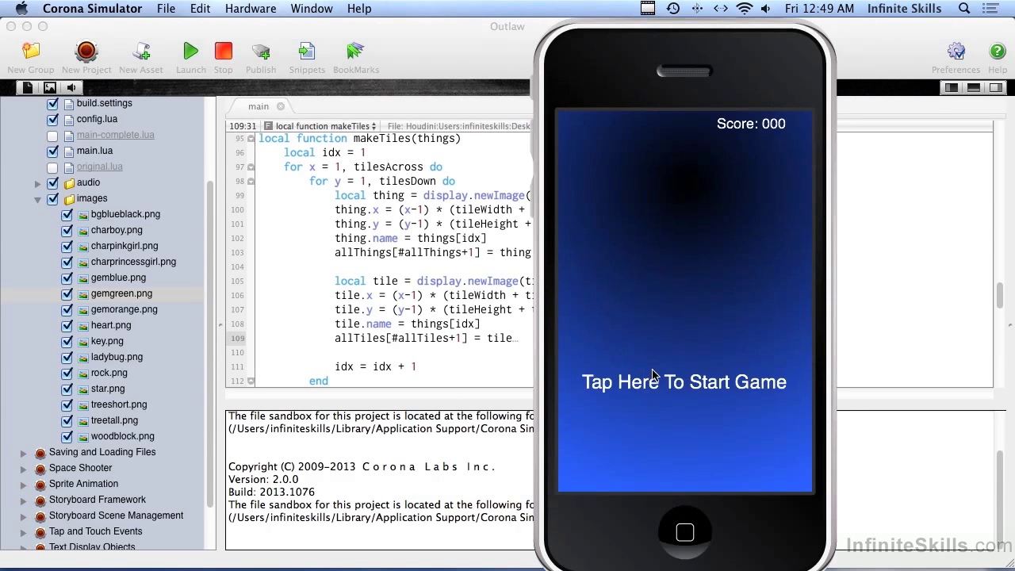
click(684, 381)
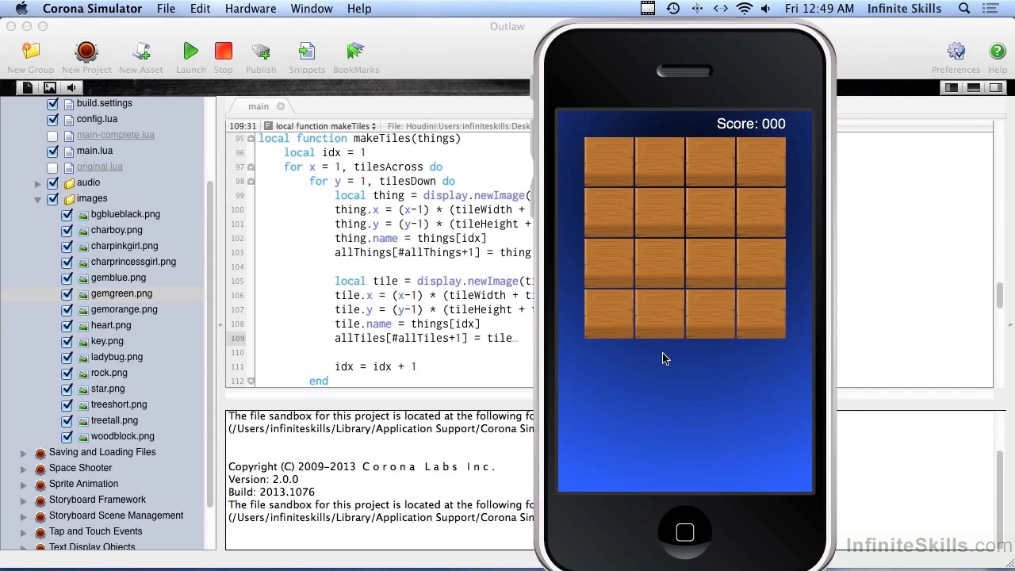
mouse_move(605, 269)
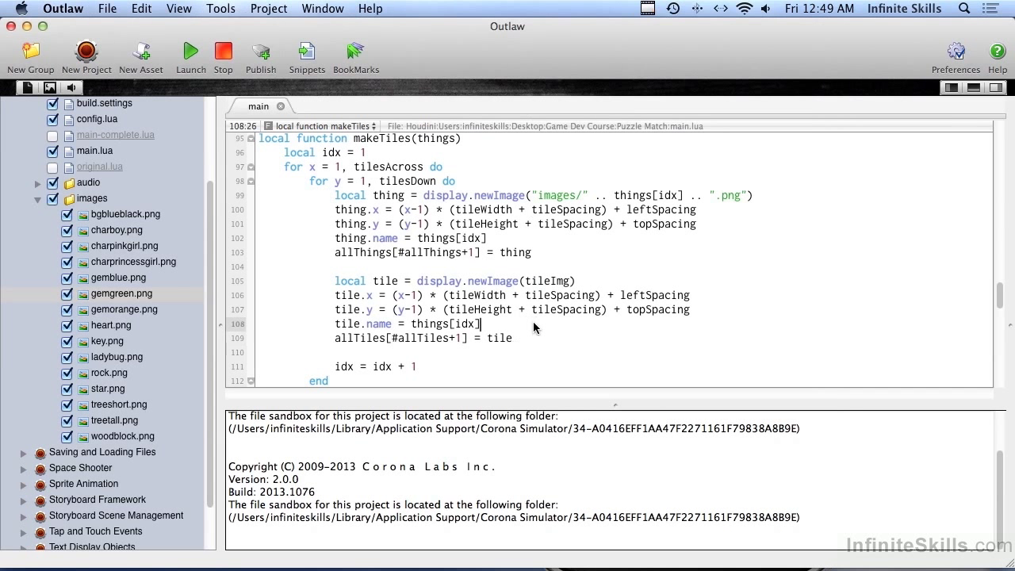
Register tile:addEventListener("tap", tileTapped) on each tile and select the new idx property
text(tile:addEventListener()
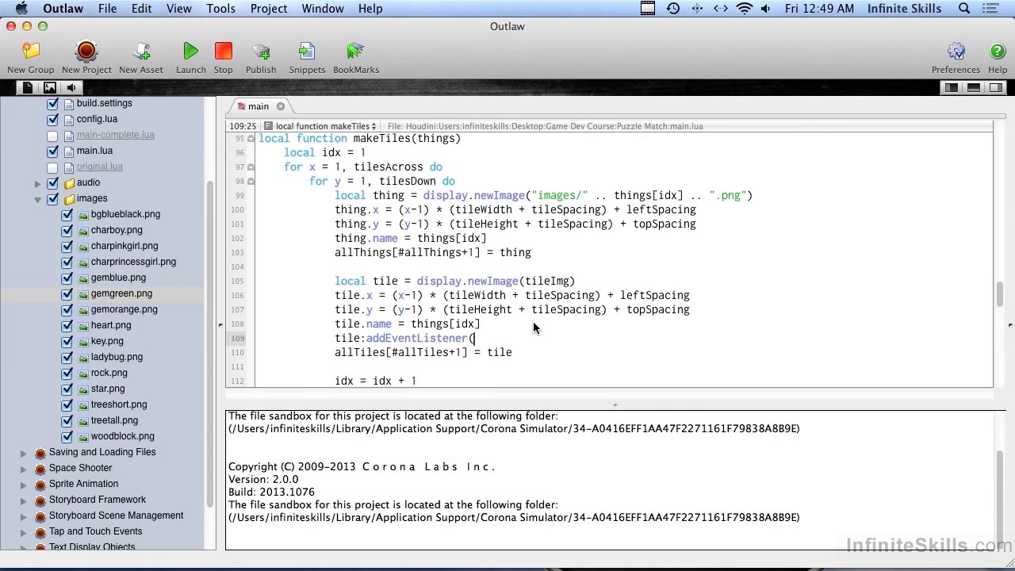
text("tap", tileTapped)
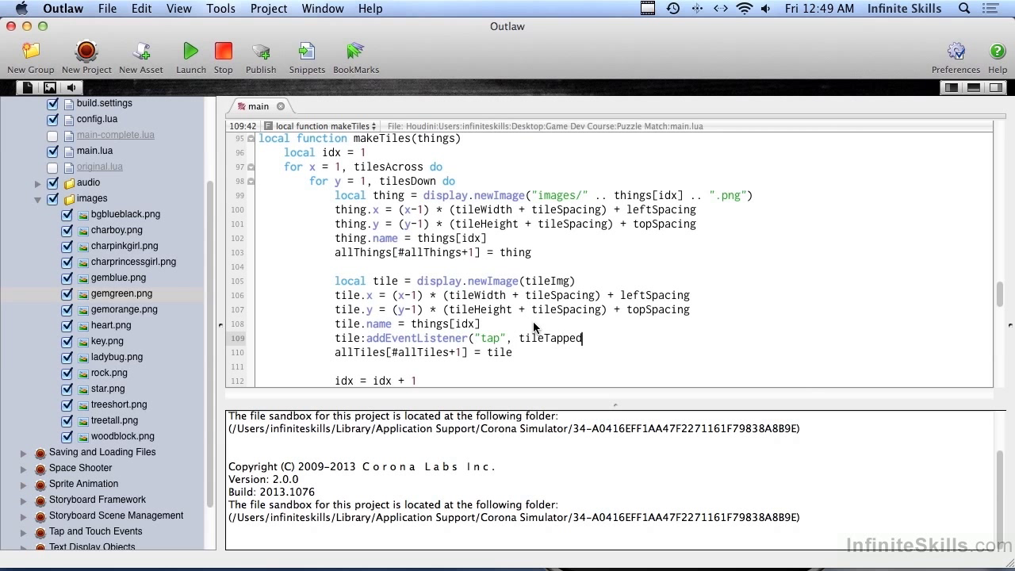
text())
click(625, 324)
text(tile.idx = idx)
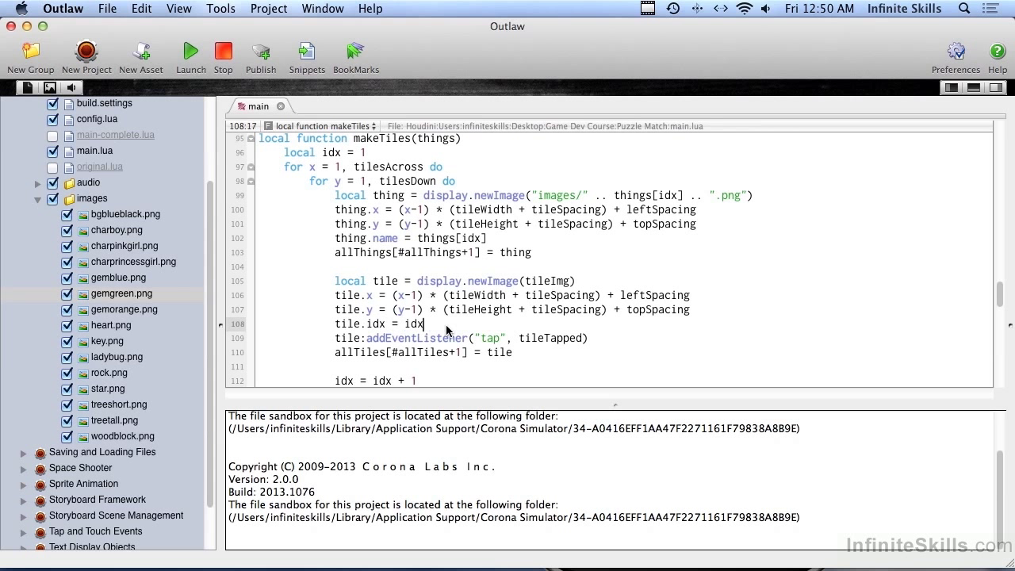
double_click(414, 324)
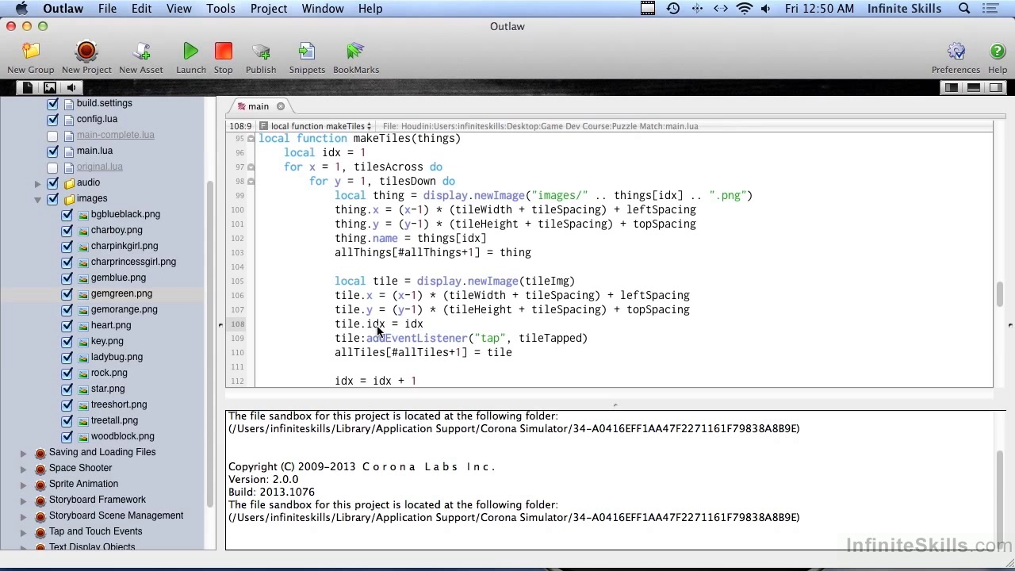
mouse_move(564, 330)
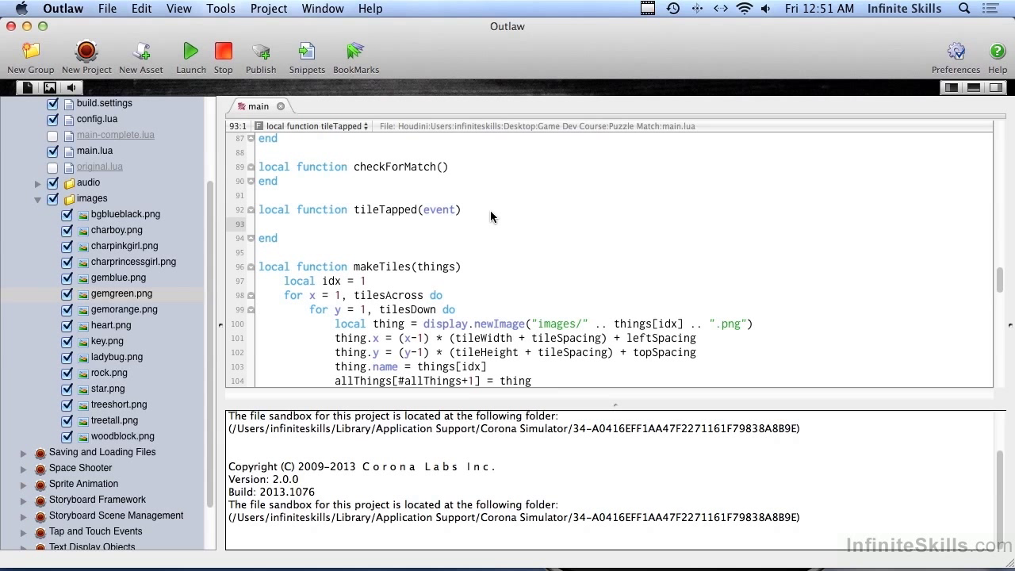
Add the numObjsShowing < 2 check, local tile = event.target, and flipped[numObjsShowing] ~= tile.idx check
click(294, 224)
text(if num)
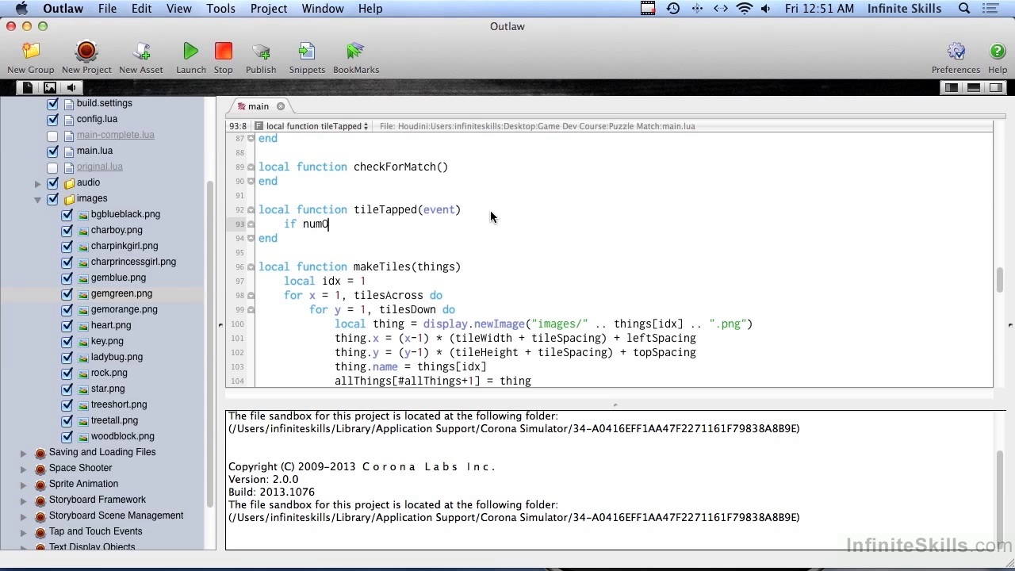
text(ObjsShowing)
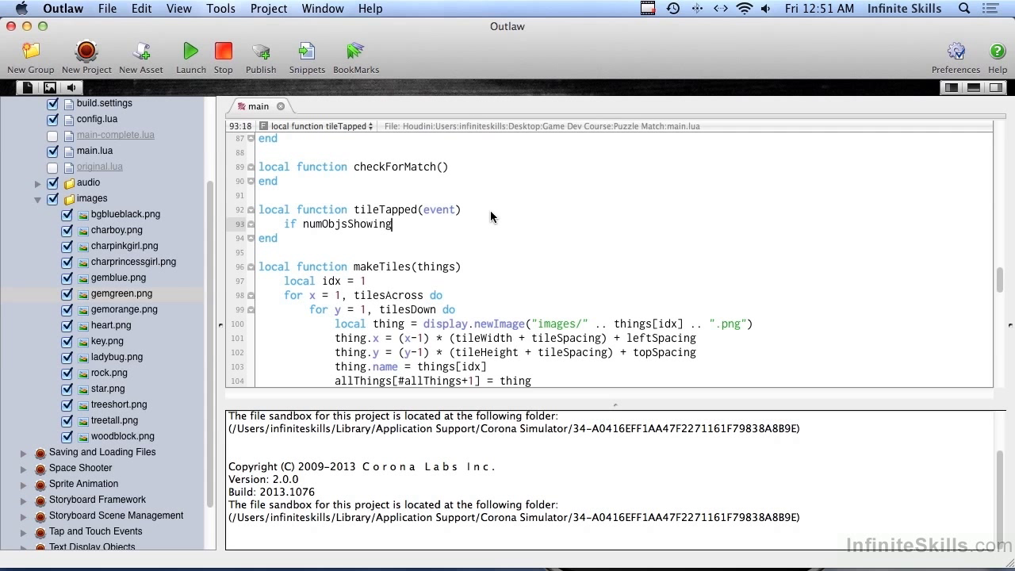
text(< 2 then)
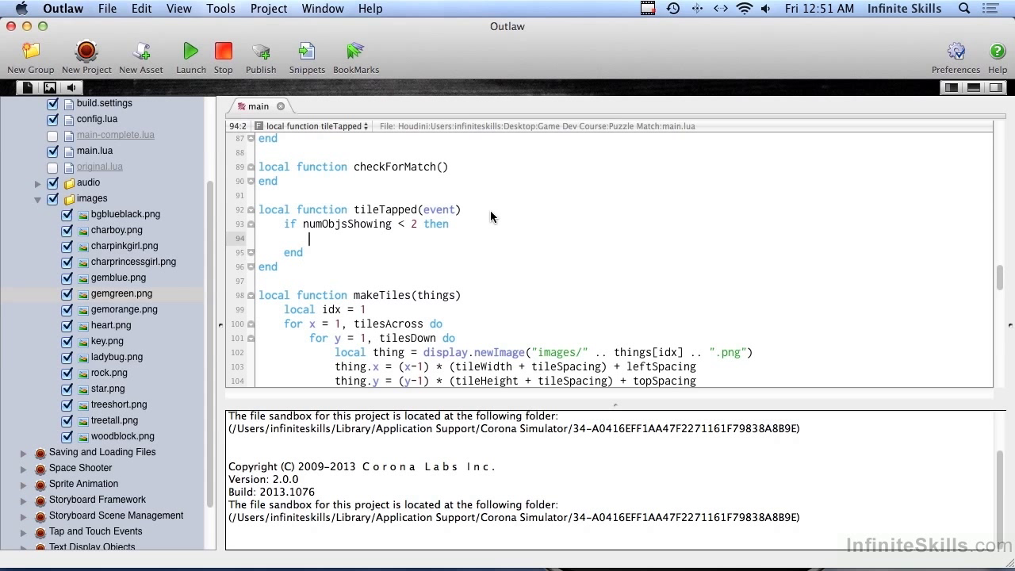
text(local tile =)
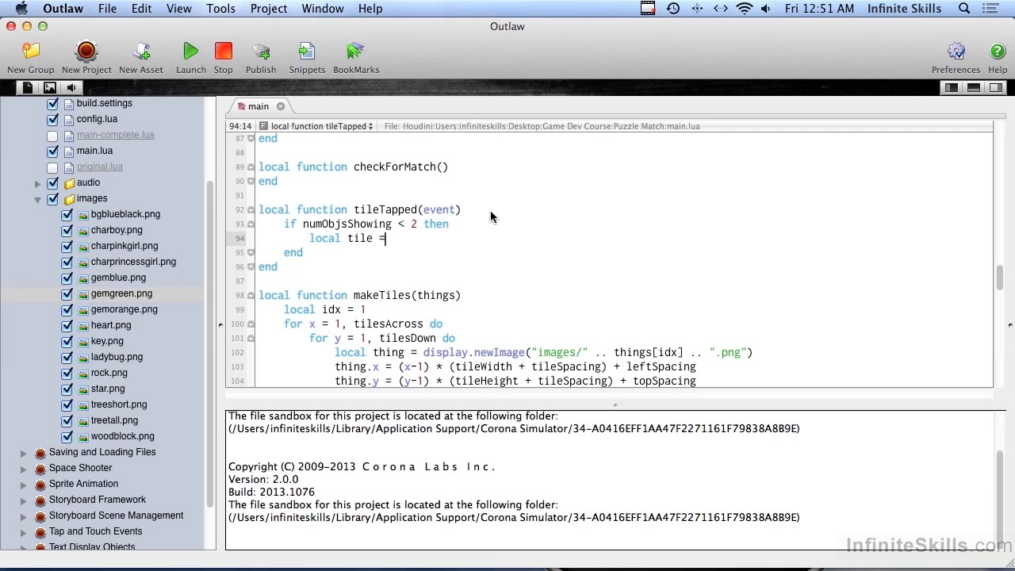
text(event.target)
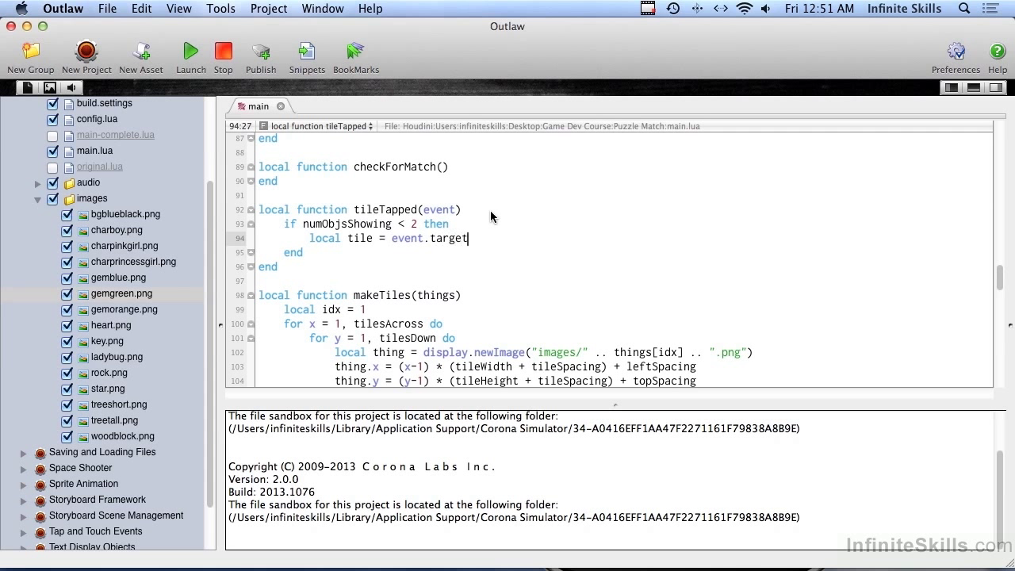
text(if f)
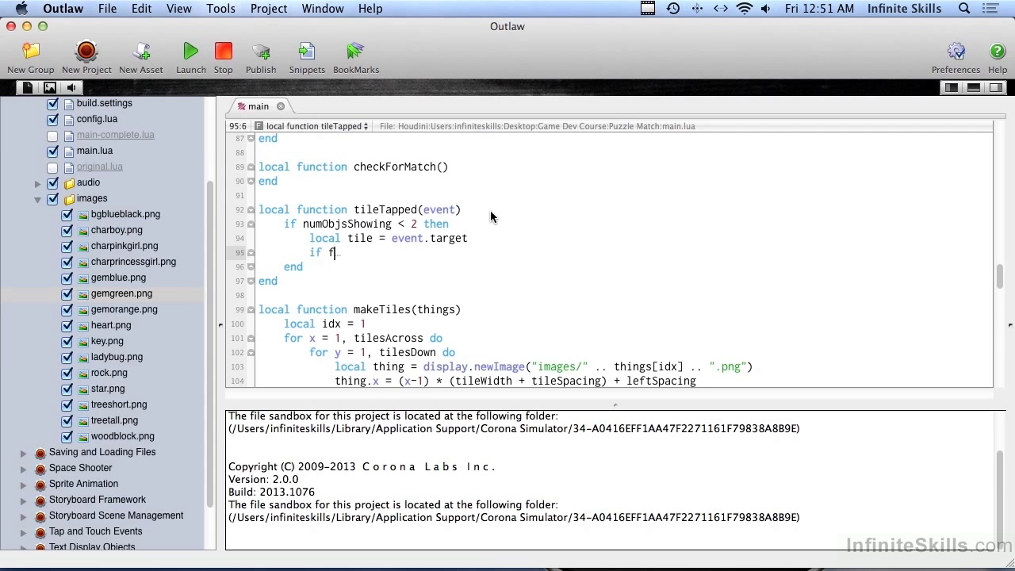
text(lipped)
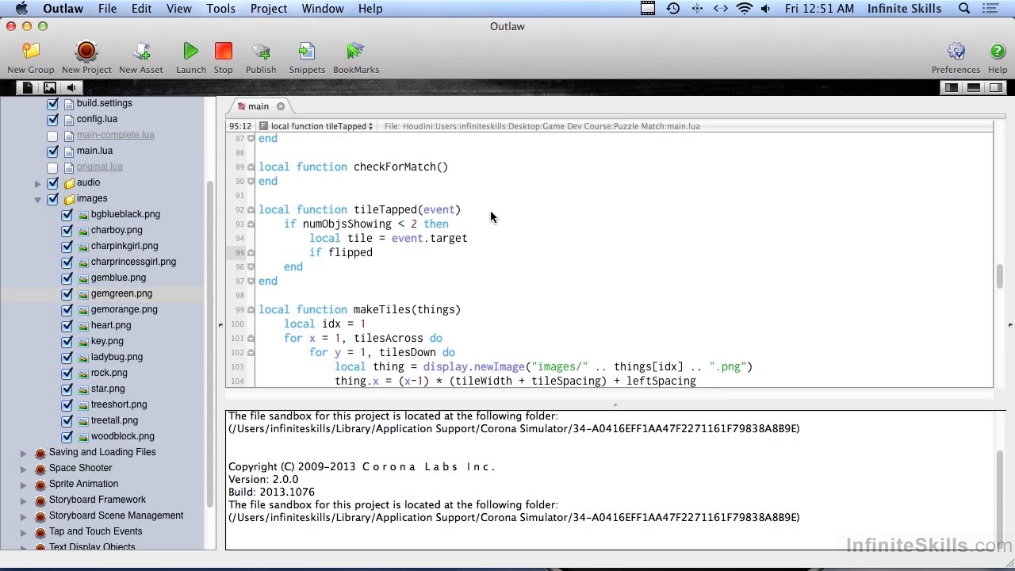
click(373, 252)
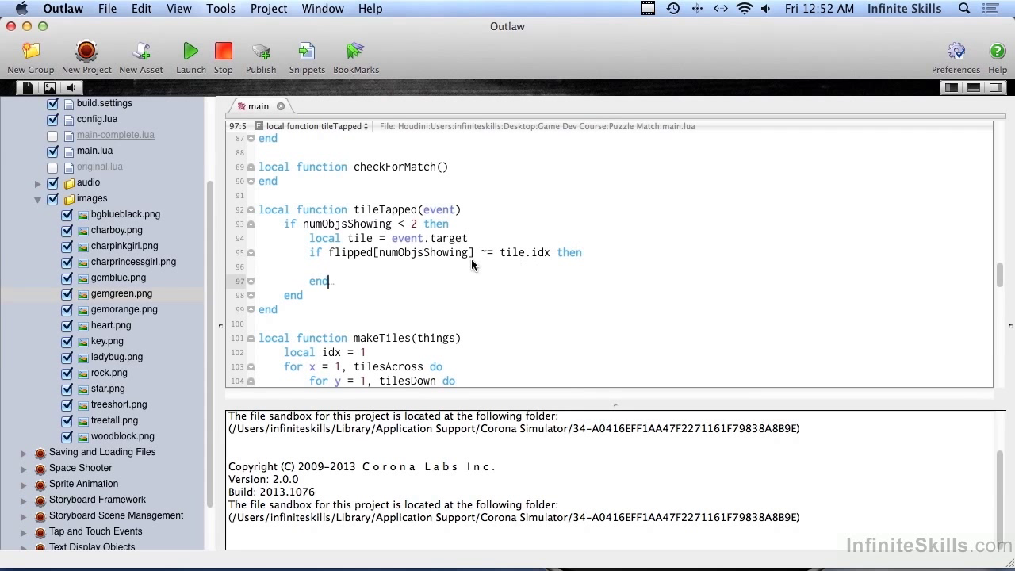
mouse_move(331, 261)
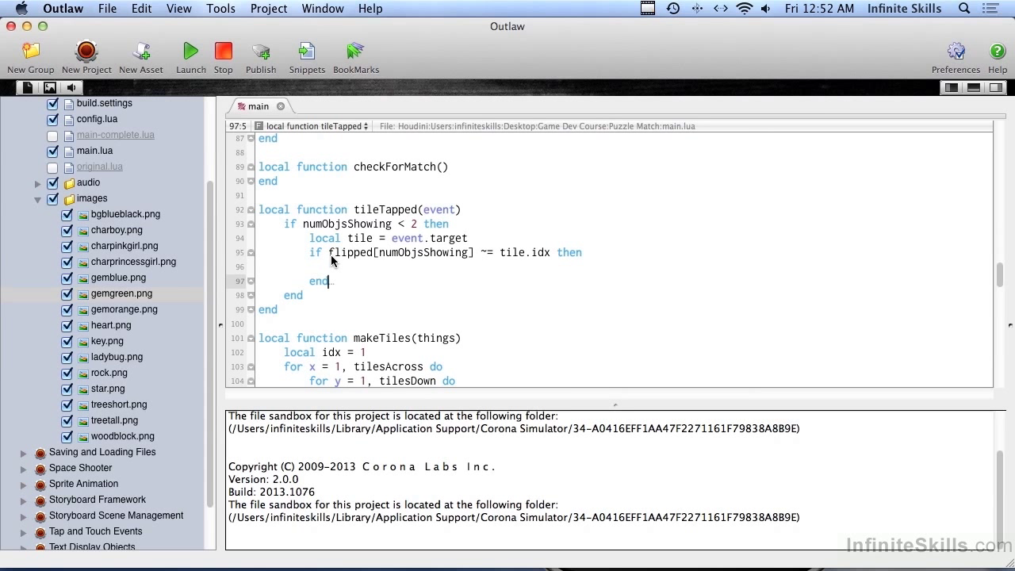
mouse_move(522, 267)
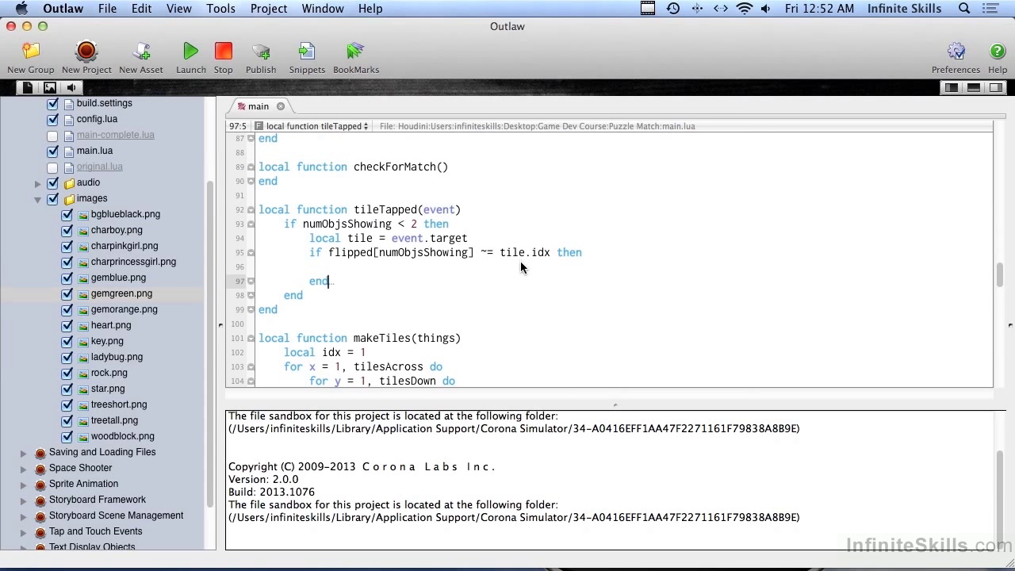
mouse_move(522, 270)
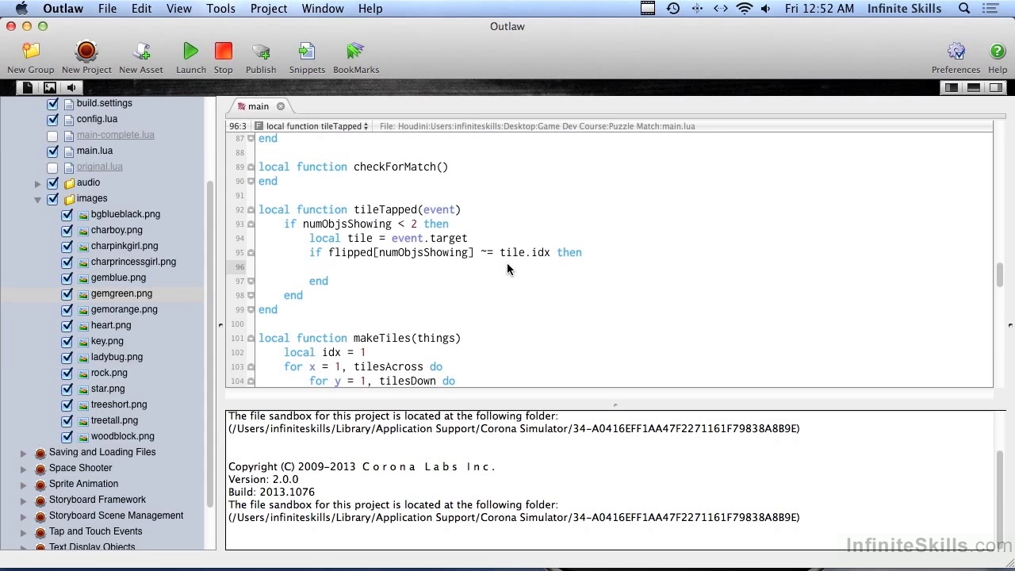
Write numObjsShowing = numObjsShowing + 1 and flipped[numObjsShowing] = tile.idx, then start a new line
text(numObjsShowing)
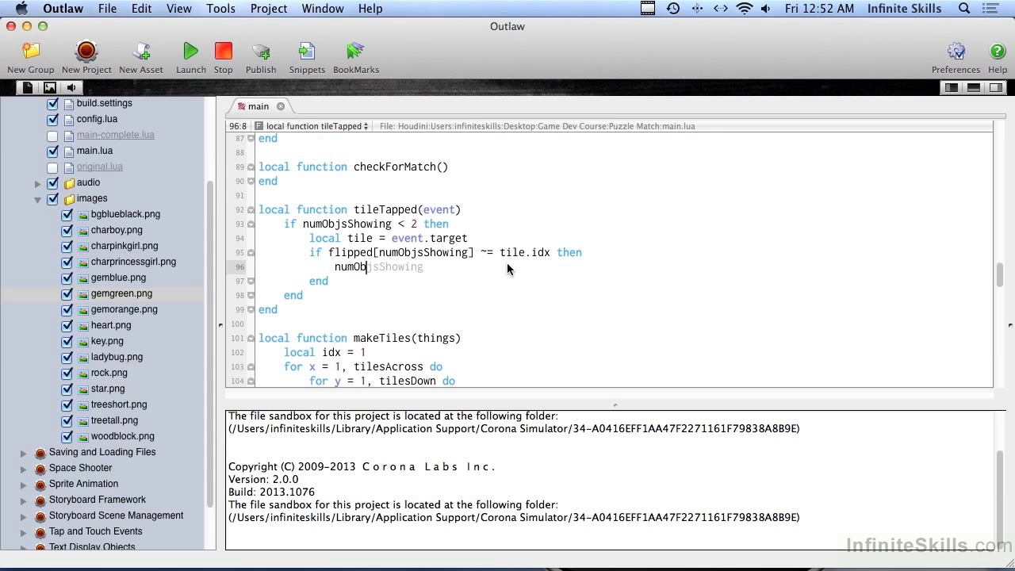
text(=)
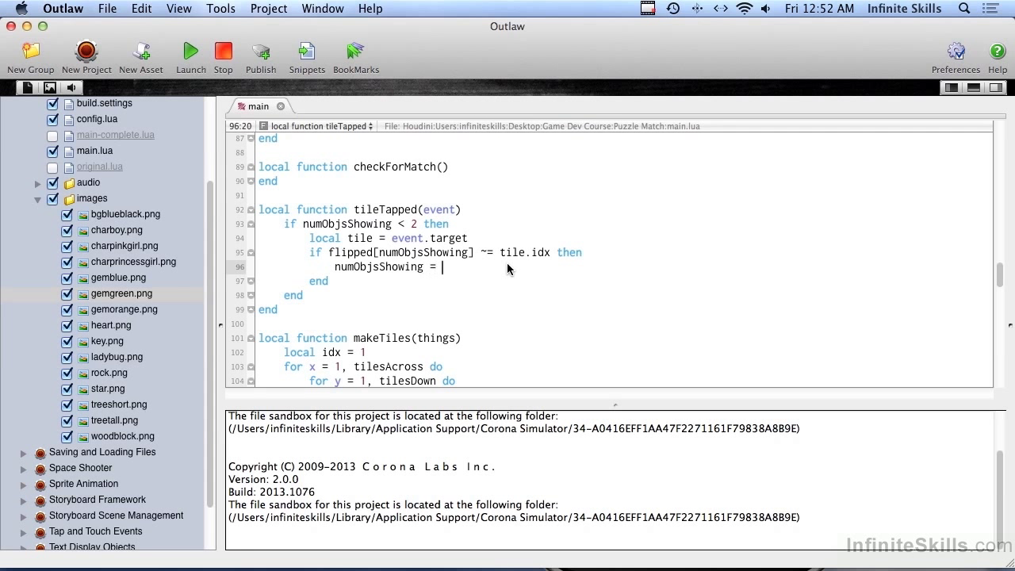
text(numObjsShowing)
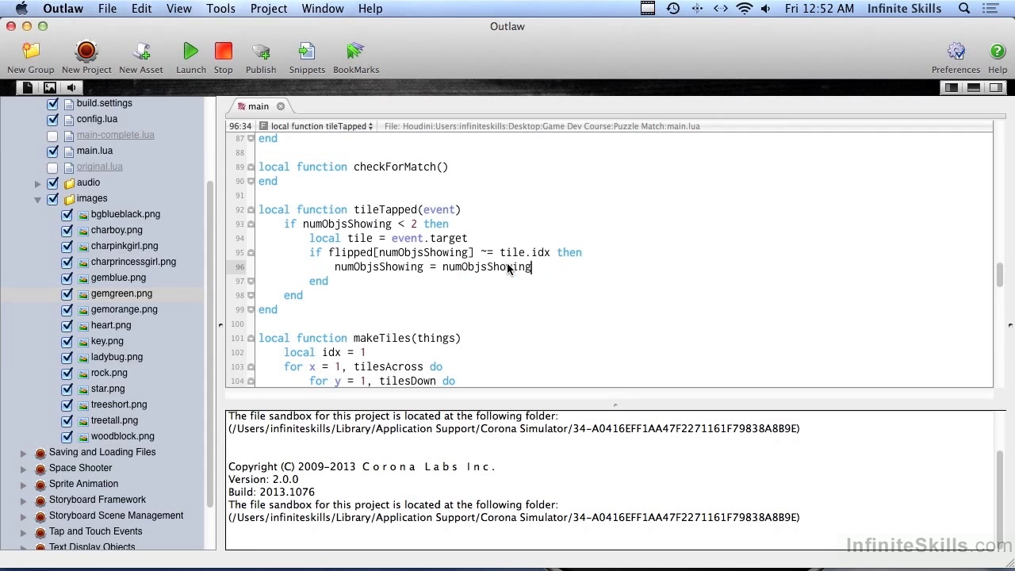
text(+ 1)
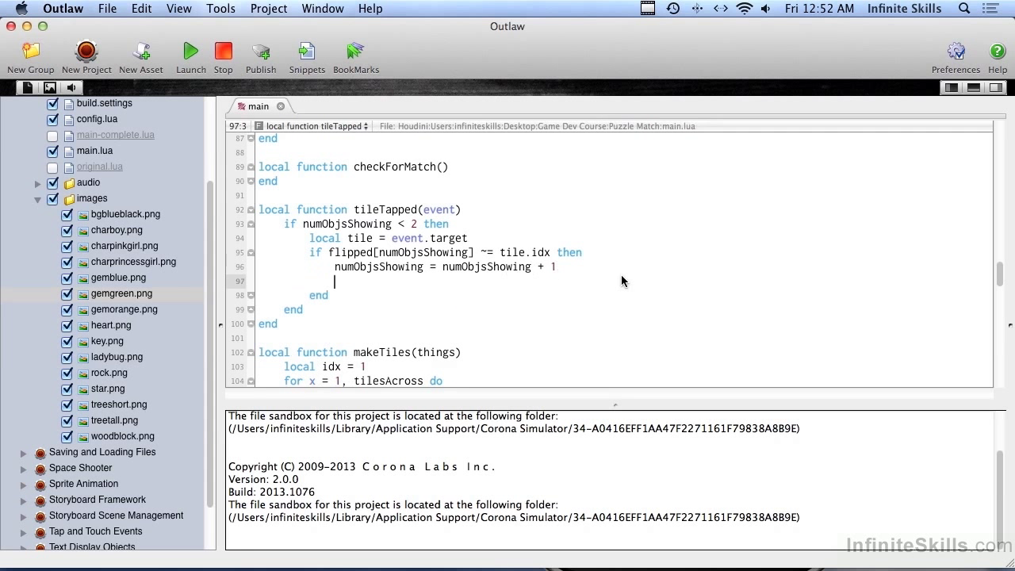
text(flipped[numObjsShowing] = tile.idx)
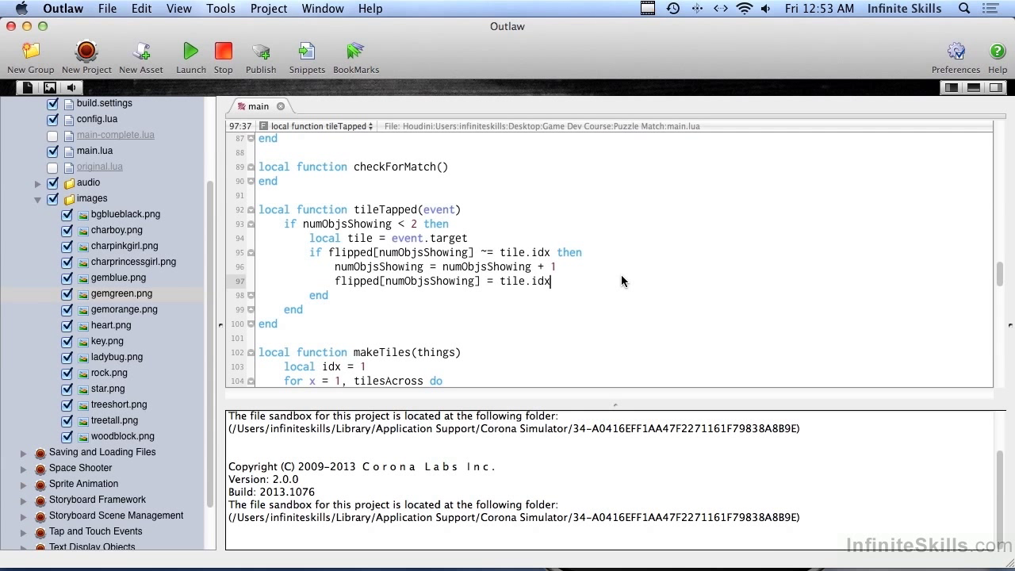
key(Return)
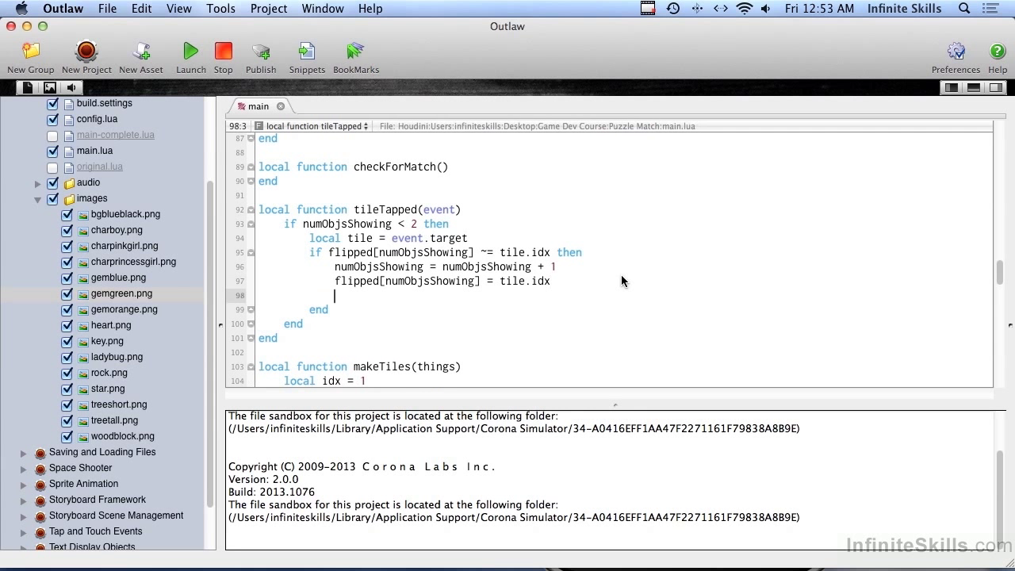
Type transition.to(tile, {time=500, alpha=0, onComplete=checkForMatch})
text(transition.to(tile,)
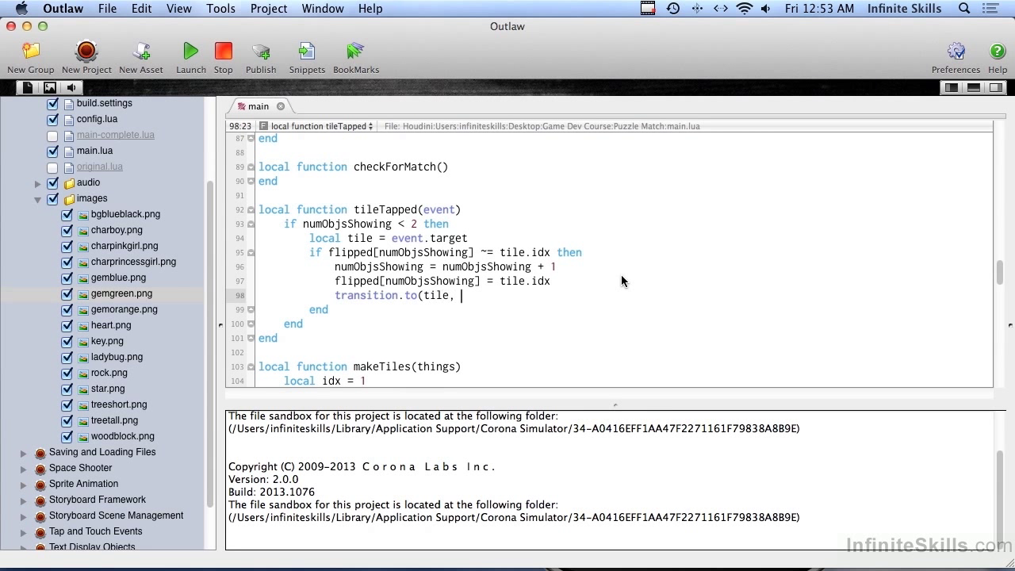
text({time)
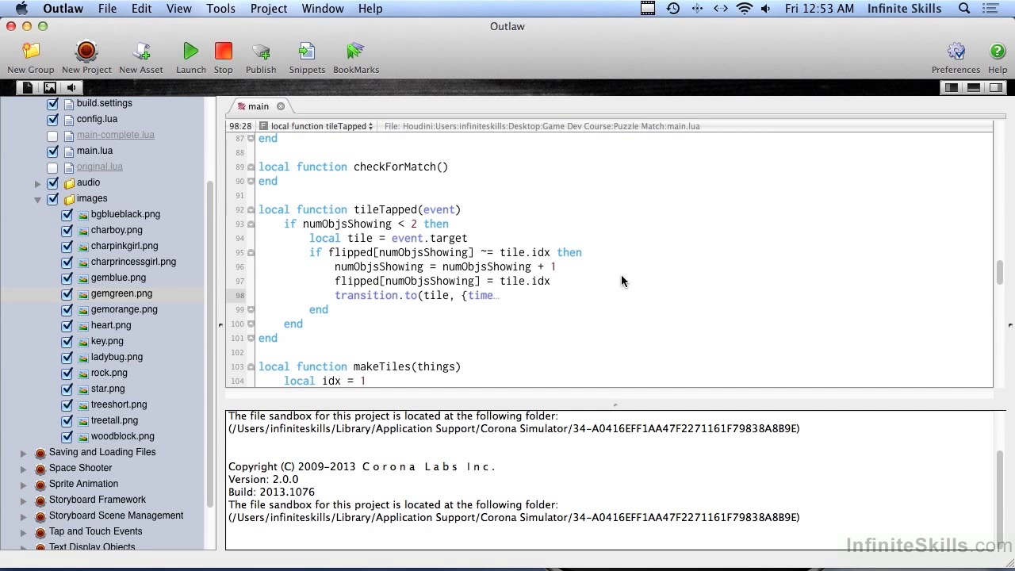
text(=500)
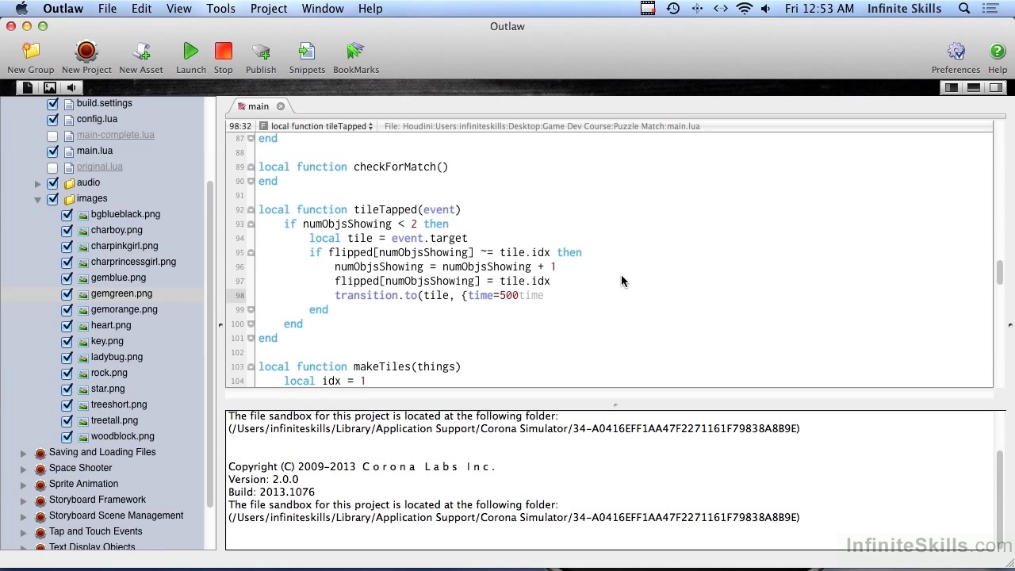
text(, alpha)
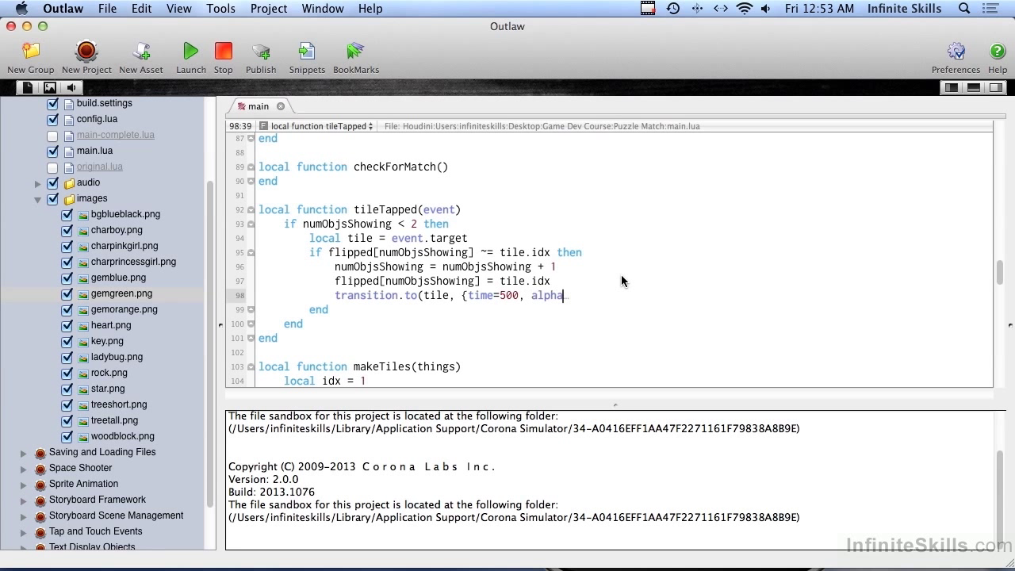
text(=0,)
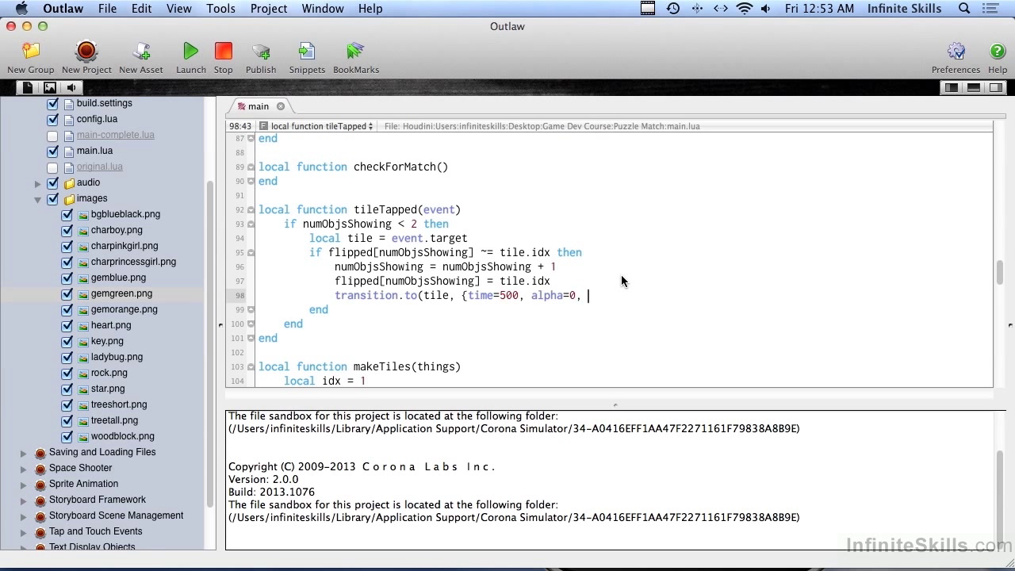
text(onComplete=)
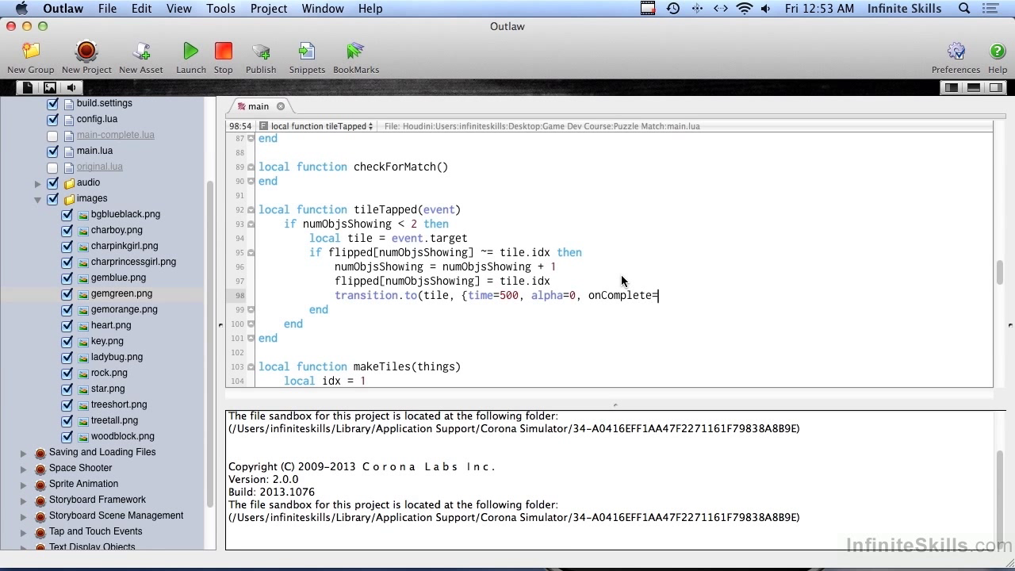
text(checkForMatch)
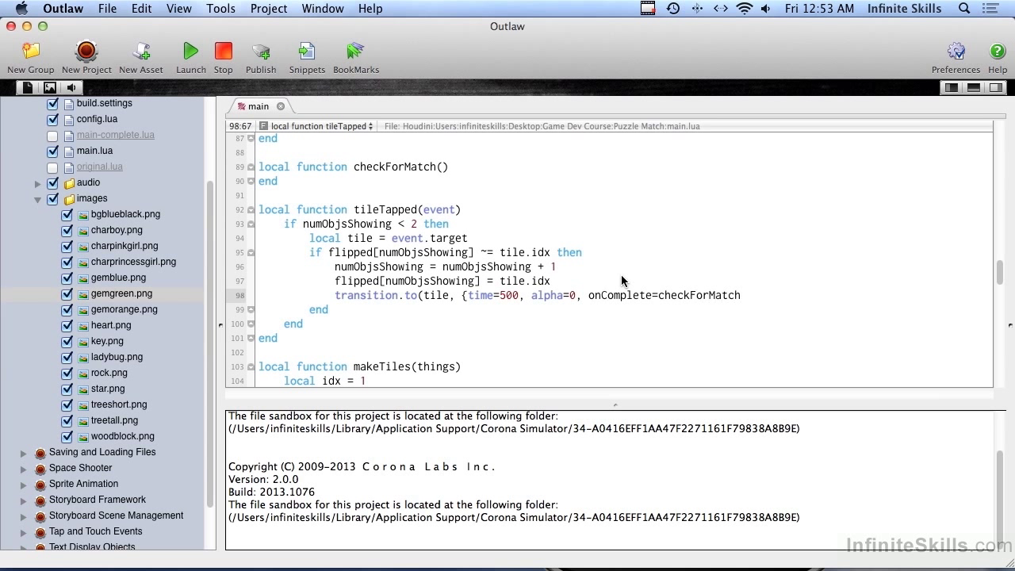
text(}))
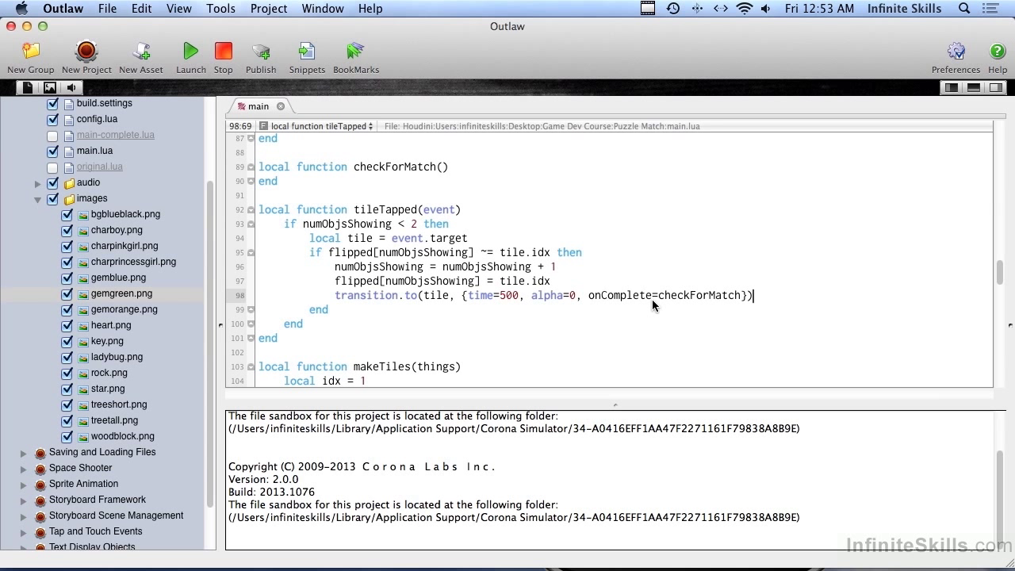
mouse_move(649, 310)
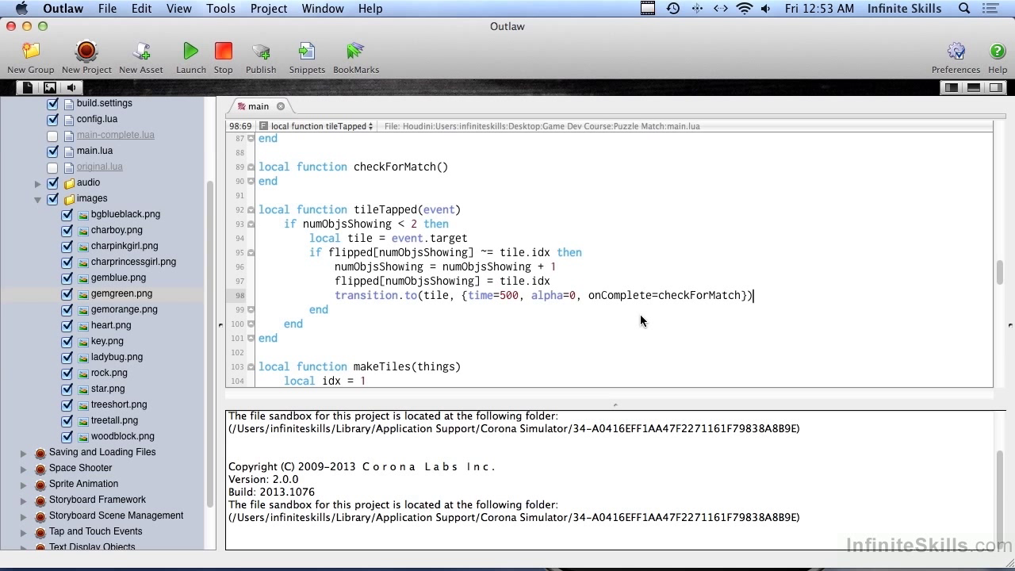
mouse_move(586, 320)
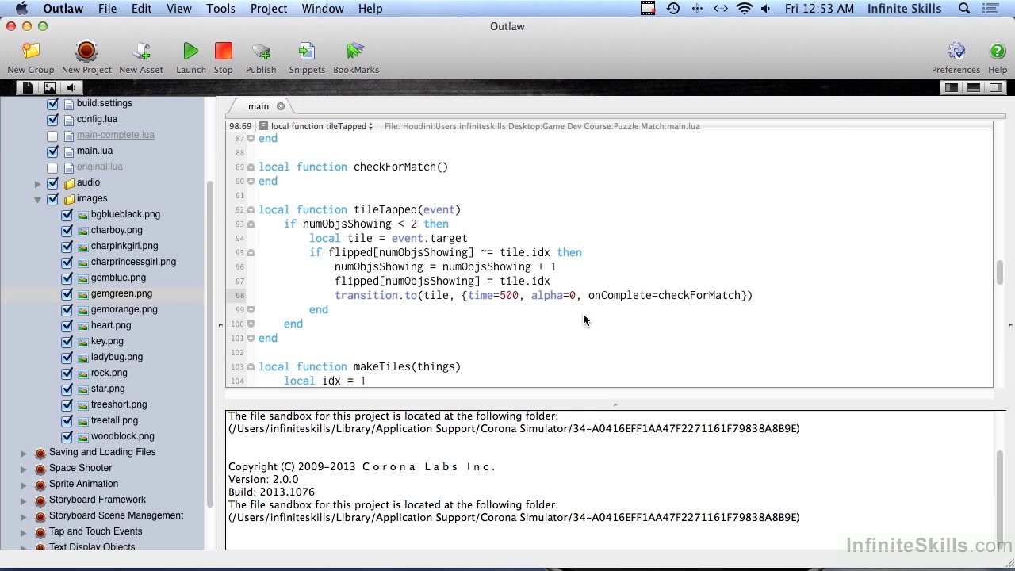
Launch the game in Corona Simulator and tap two wooden tiles to reveal a gem and heart
click(190, 51)
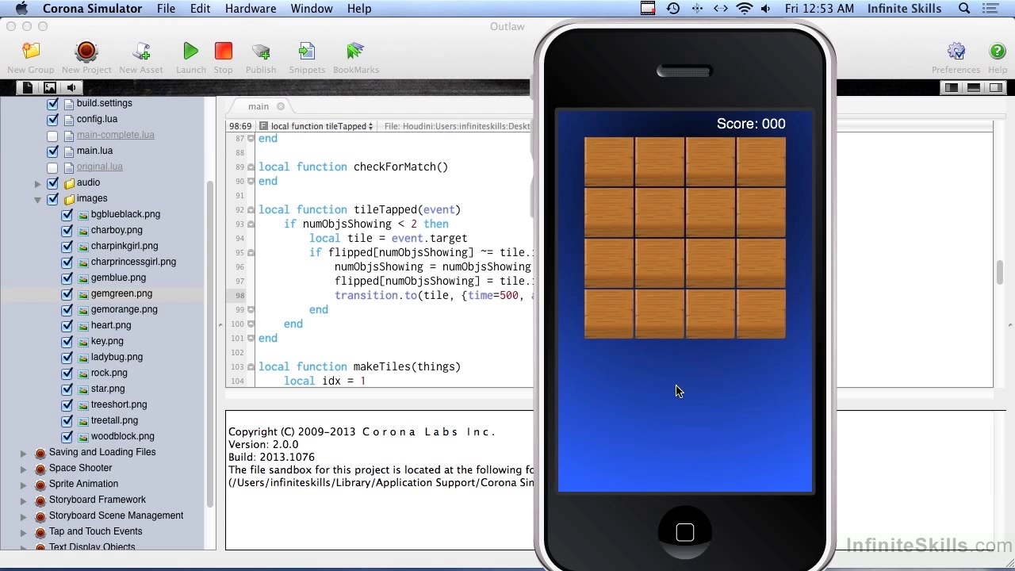
click(660, 212)
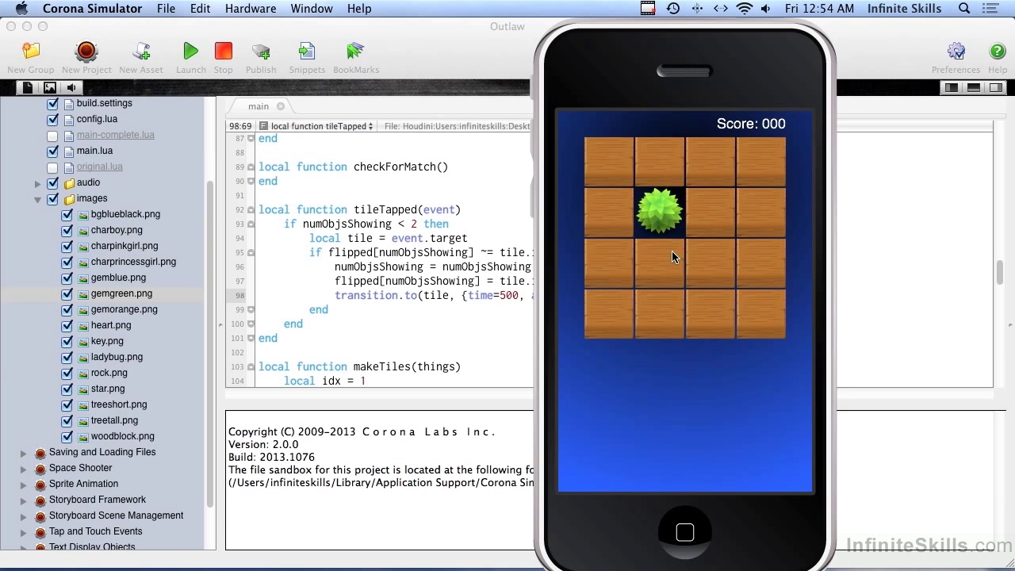
mouse_move(714, 268)
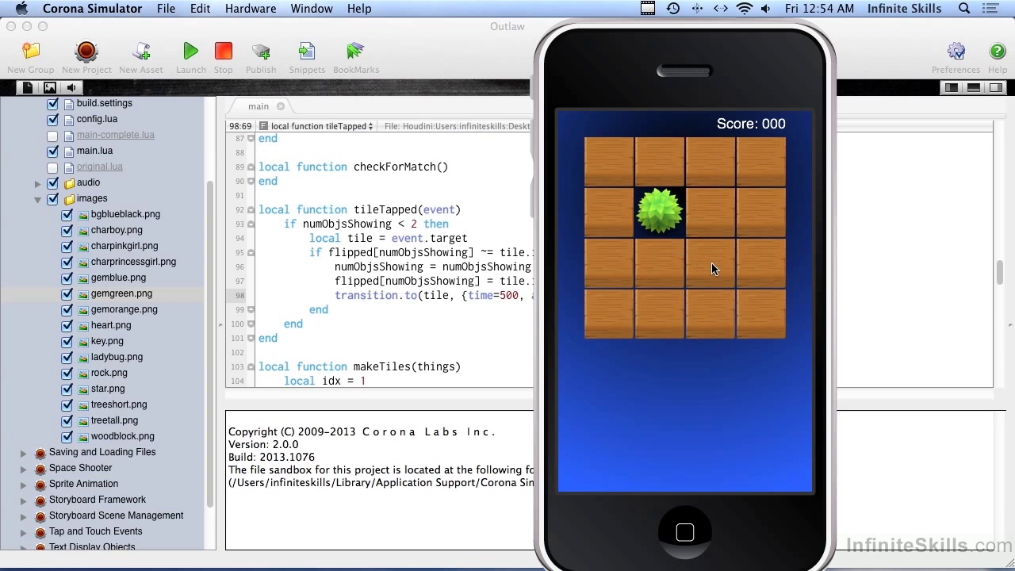
click(710, 264)
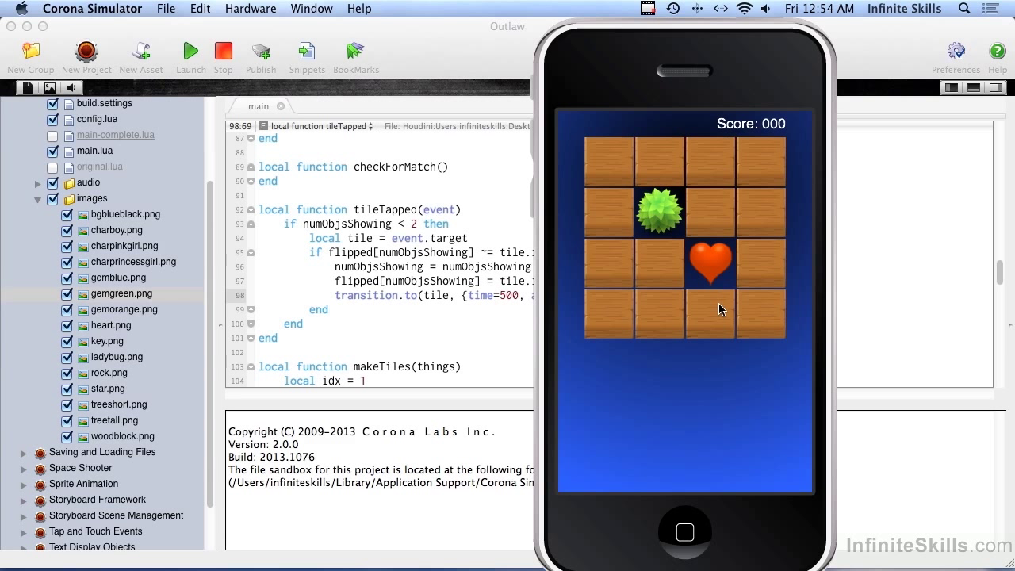
mouse_move(717, 297)
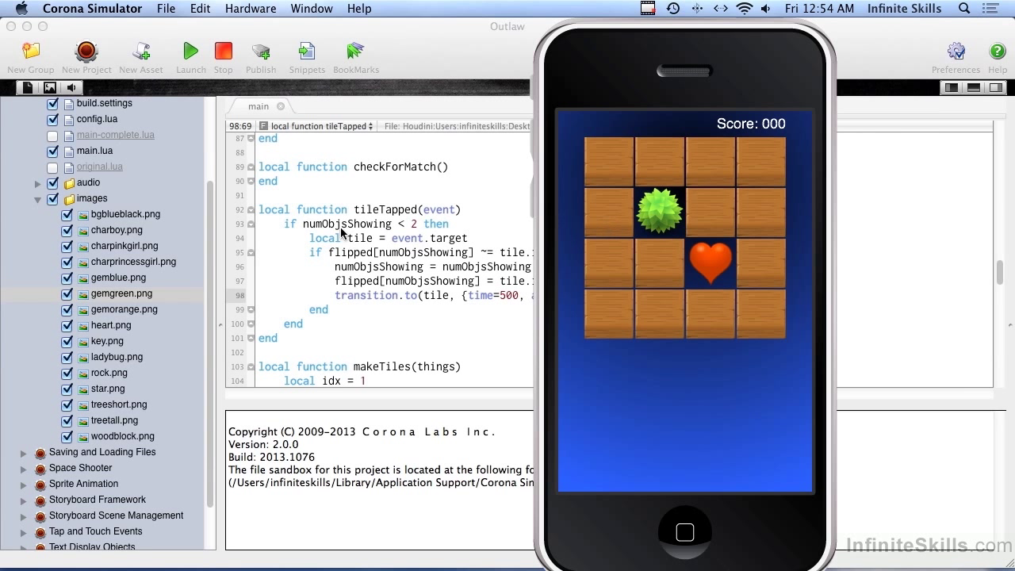
mouse_move(418, 233)
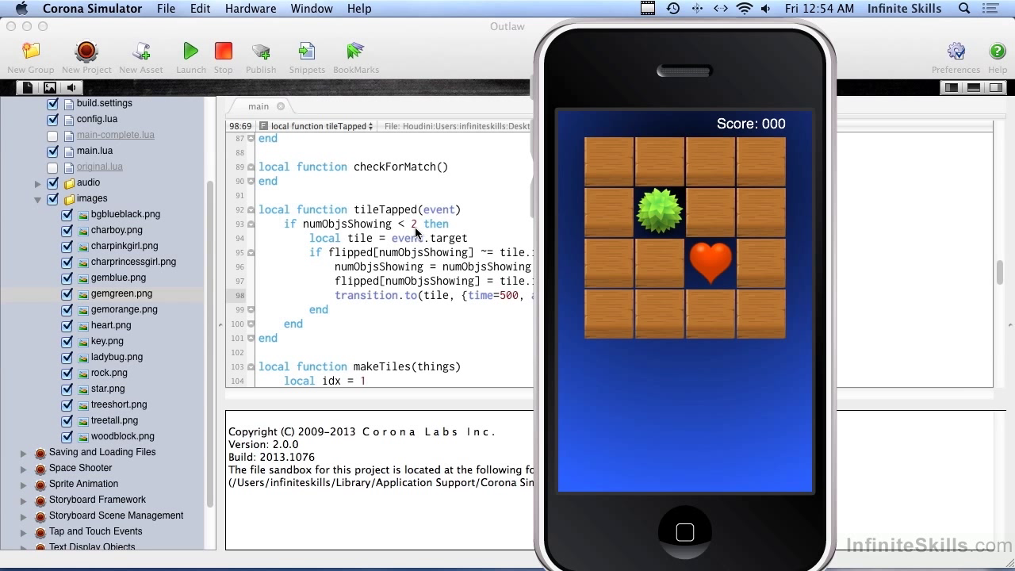
mouse_move(674, 217)
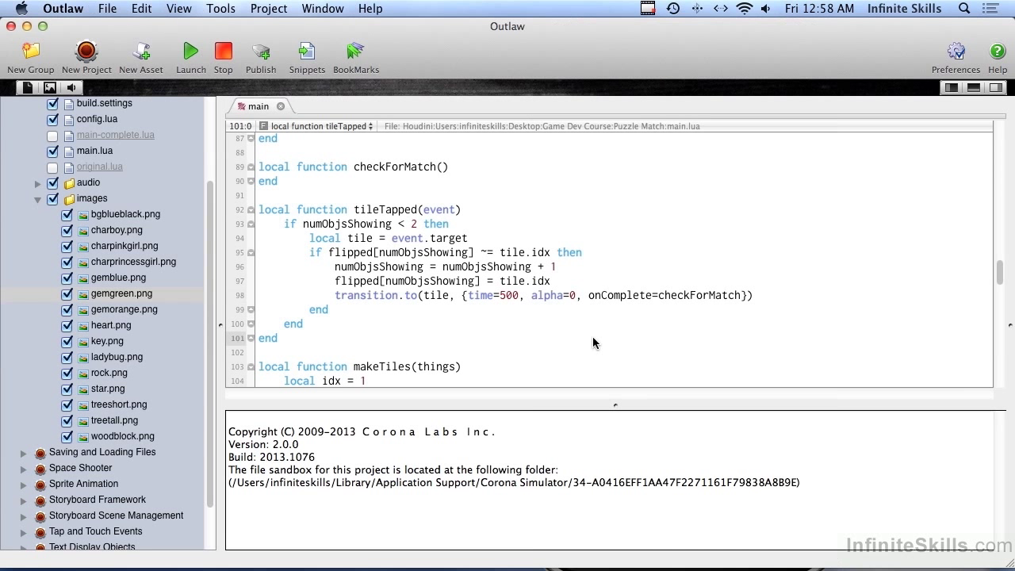
mouse_move(659, 303)
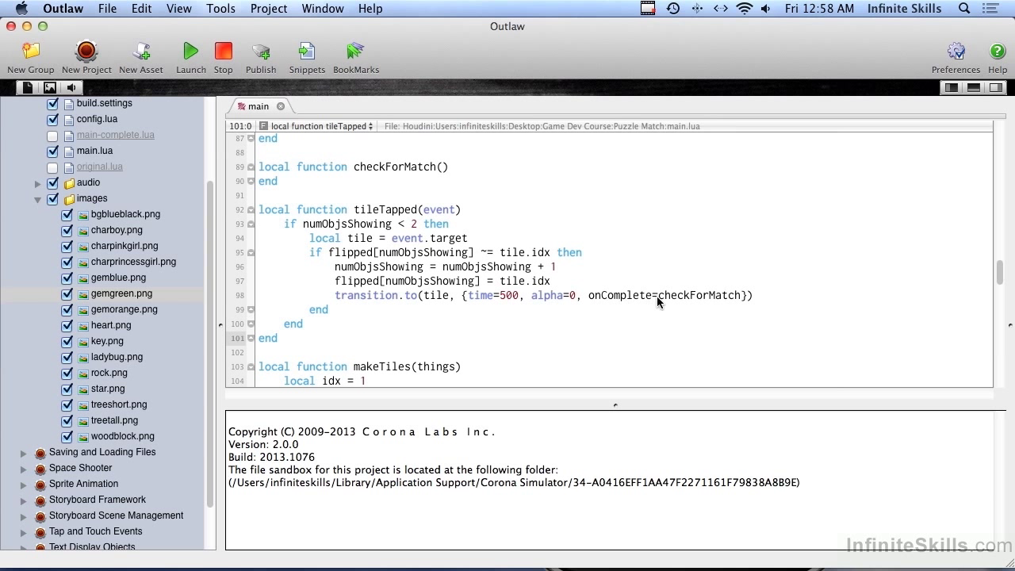
Select the checkForMatch callback name in the transition.to line
double_click(700, 295)
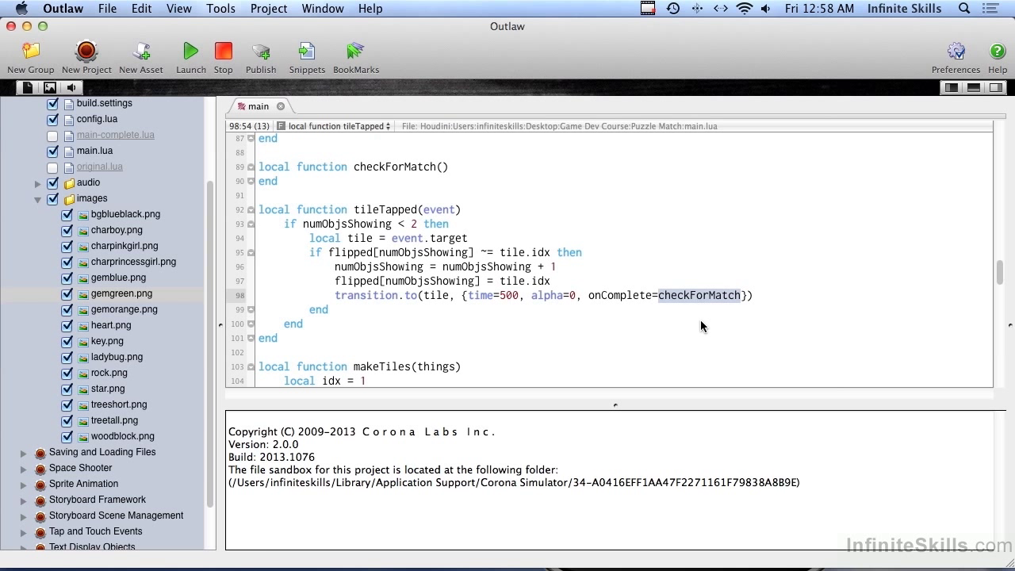